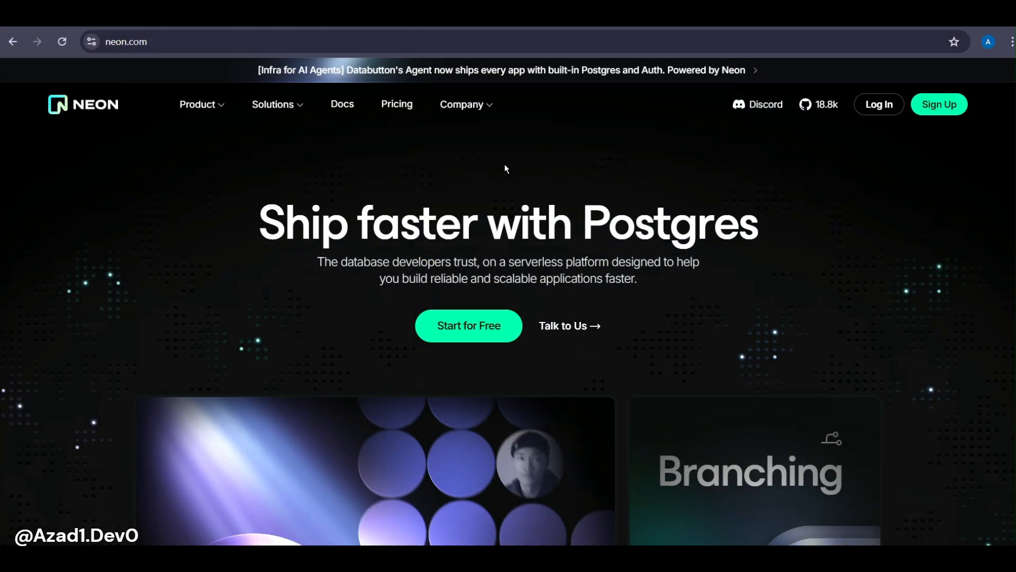
Log in from neon.com to reach the Neon Console Projects page, which lists no projects.
left_click(273, 105)
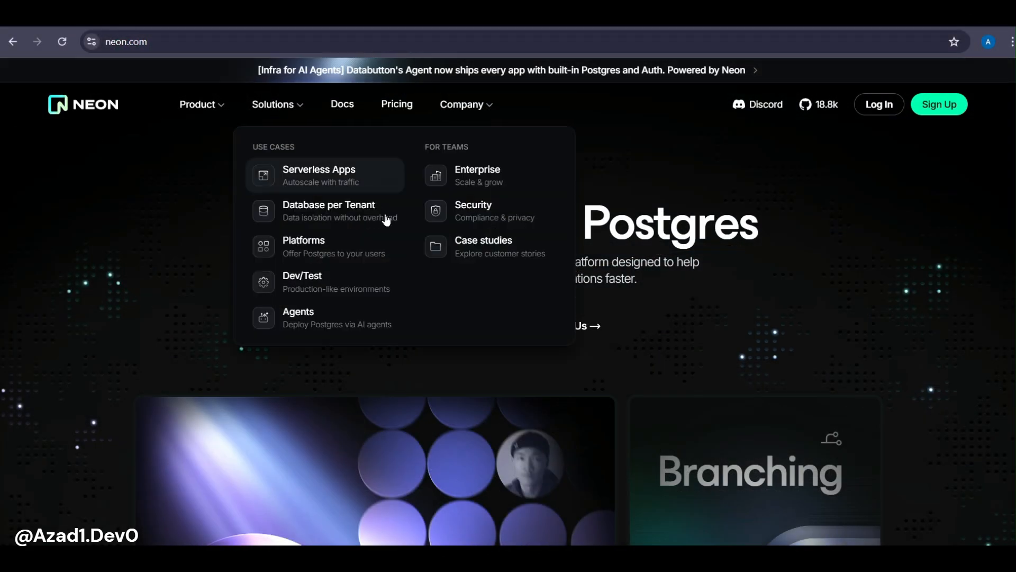
scroll("down", 3)
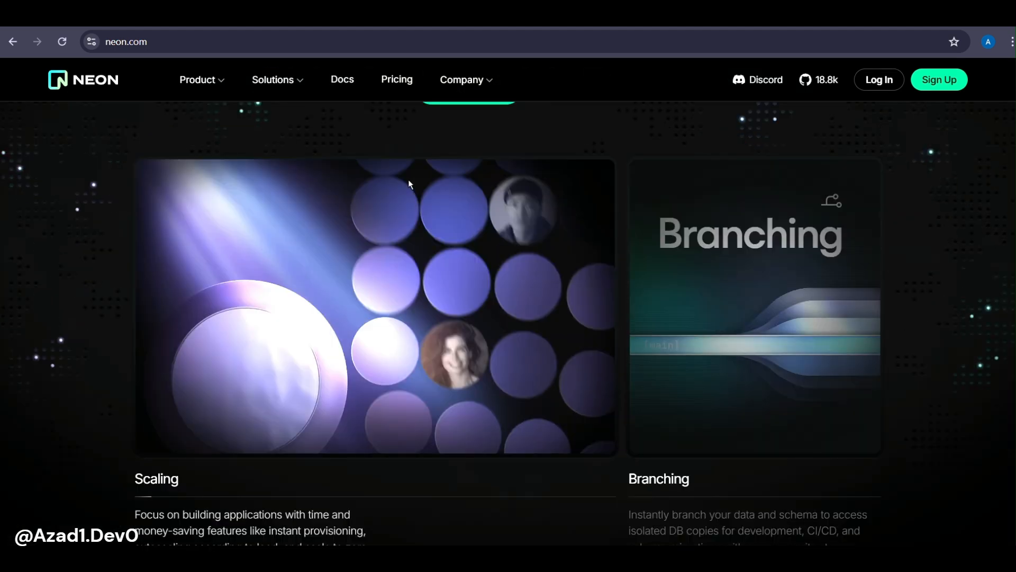
scroll("up", 3)
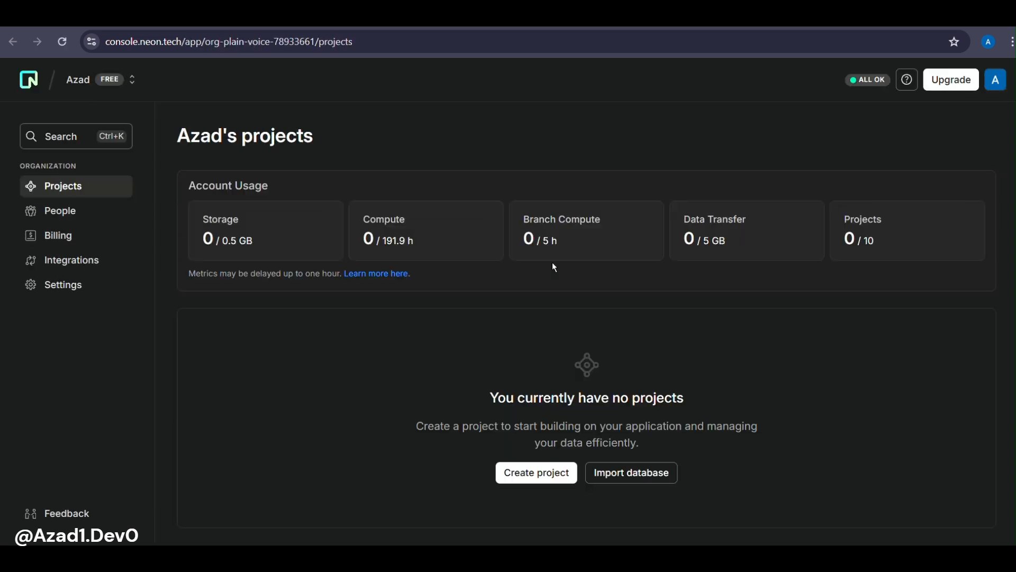
mouse_move(461, 316)
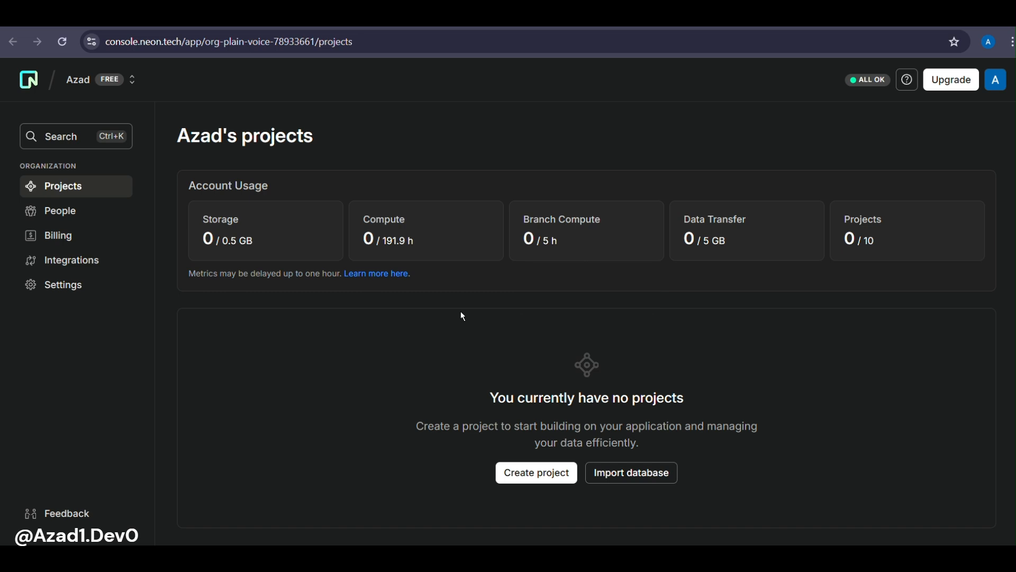
mouse_move(539, 238)
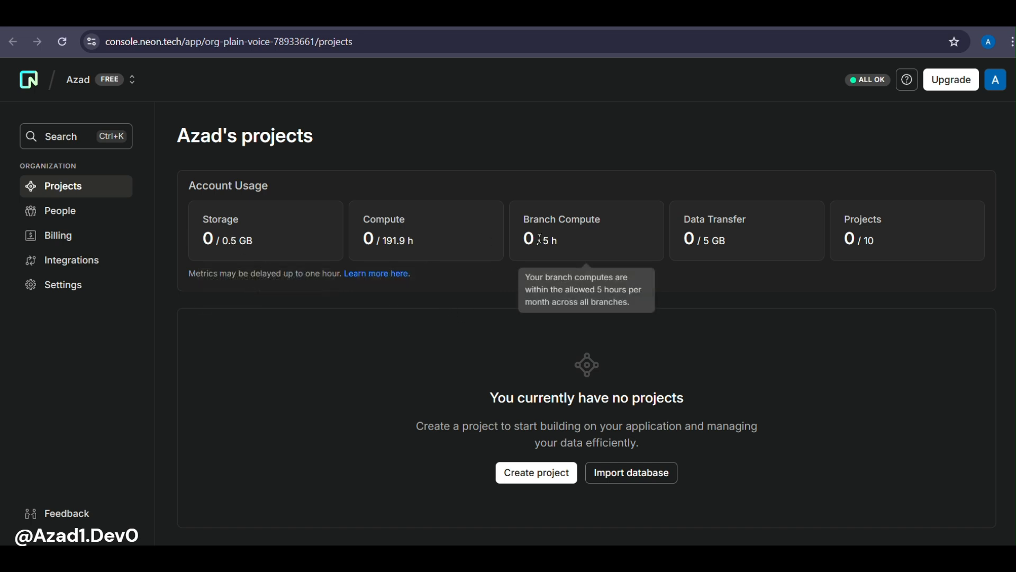
mouse_move(536, 472)
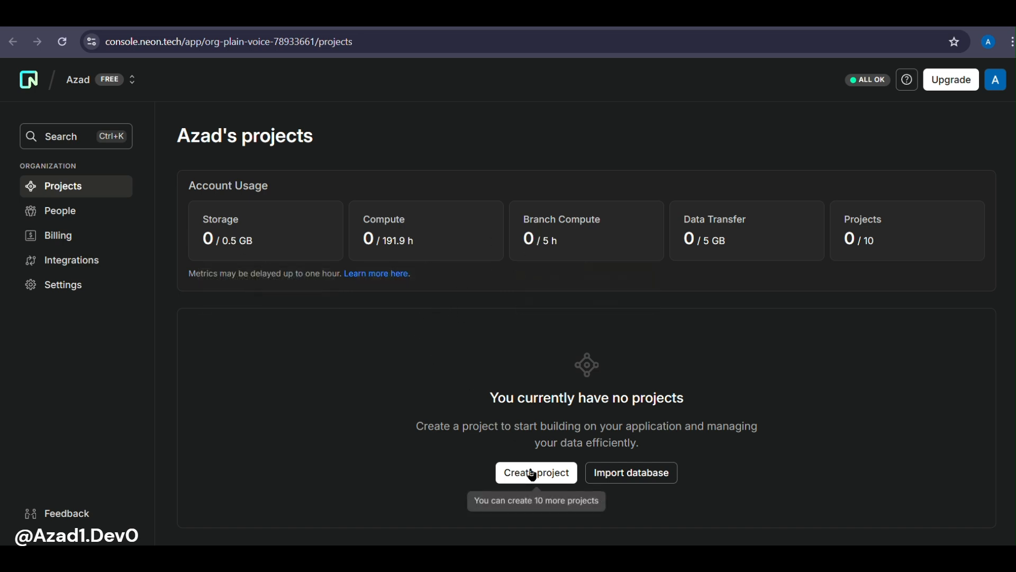
Start a new project named test_database with a database called test.
left_click(536, 472)
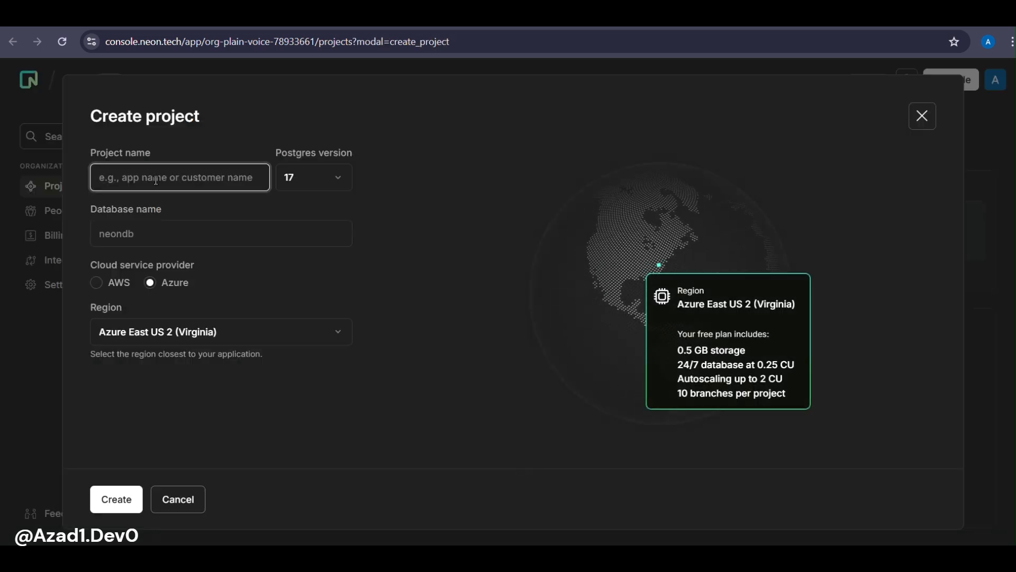
type("t")
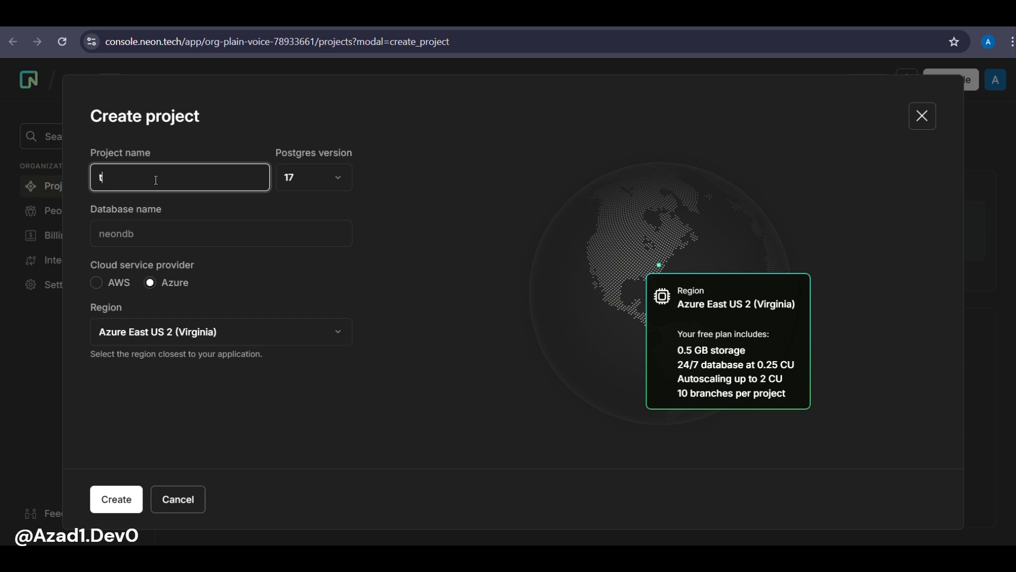
type("e")
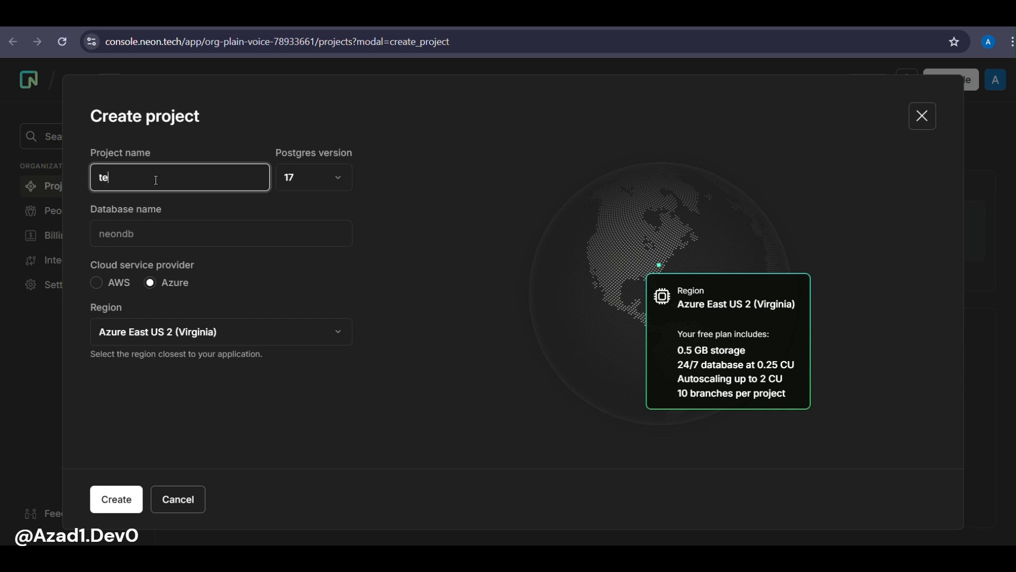
type("st_data")
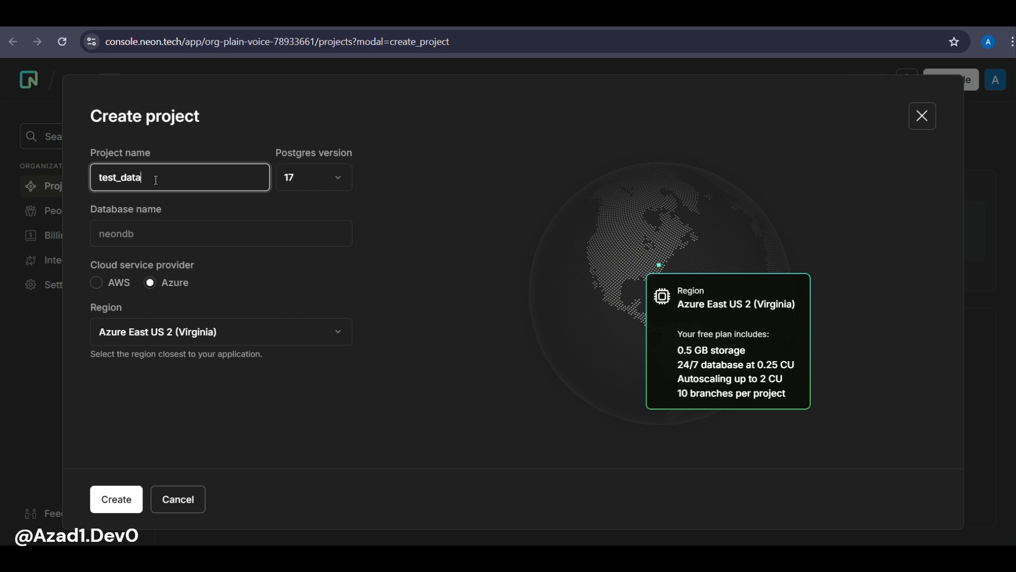
type("bs")
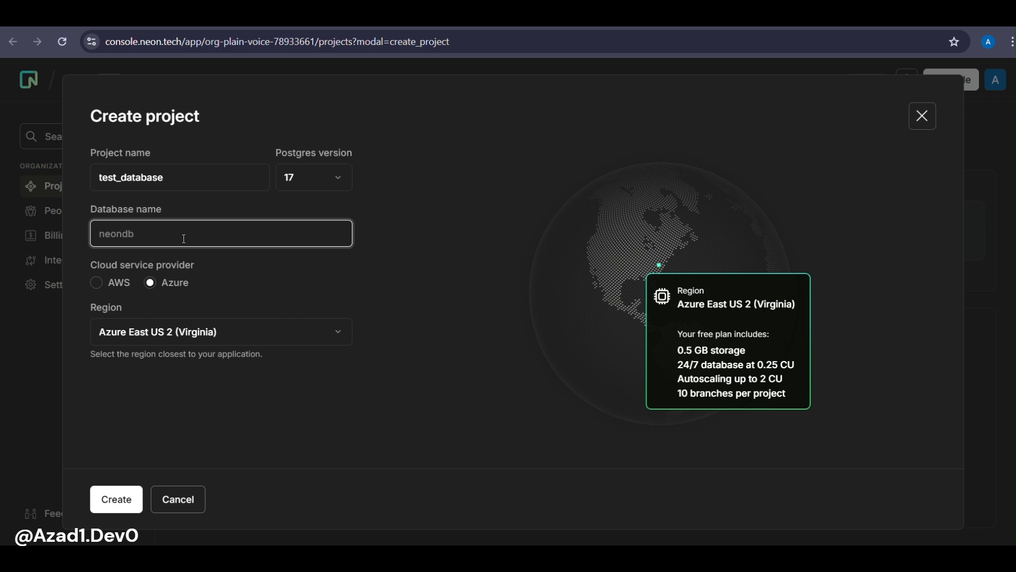
type("test")
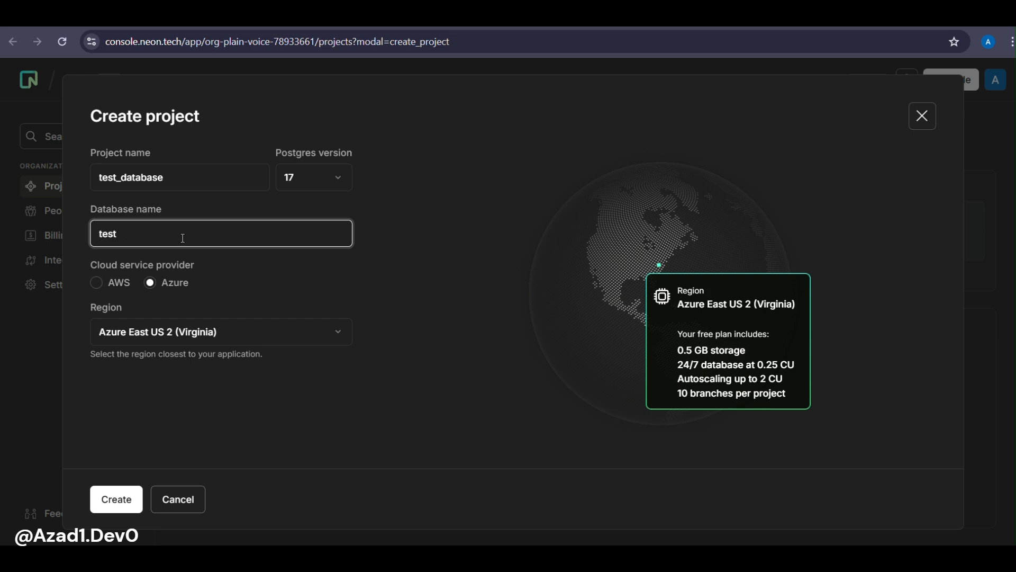
mouse_move(102, 277)
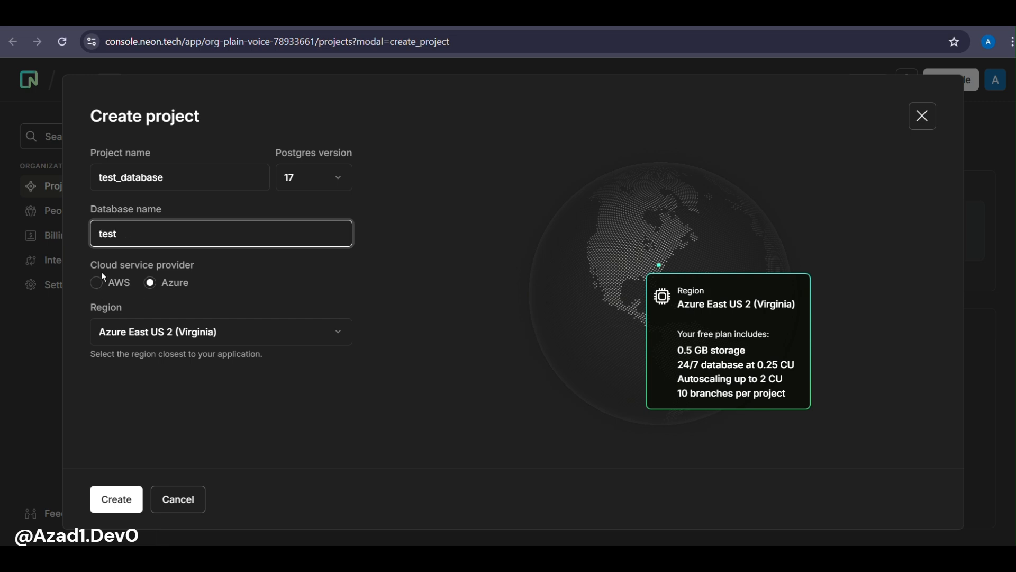
Host it on AWS in the Asia Pacific 1 (Singapore) region and create the project.
left_click(96, 282)
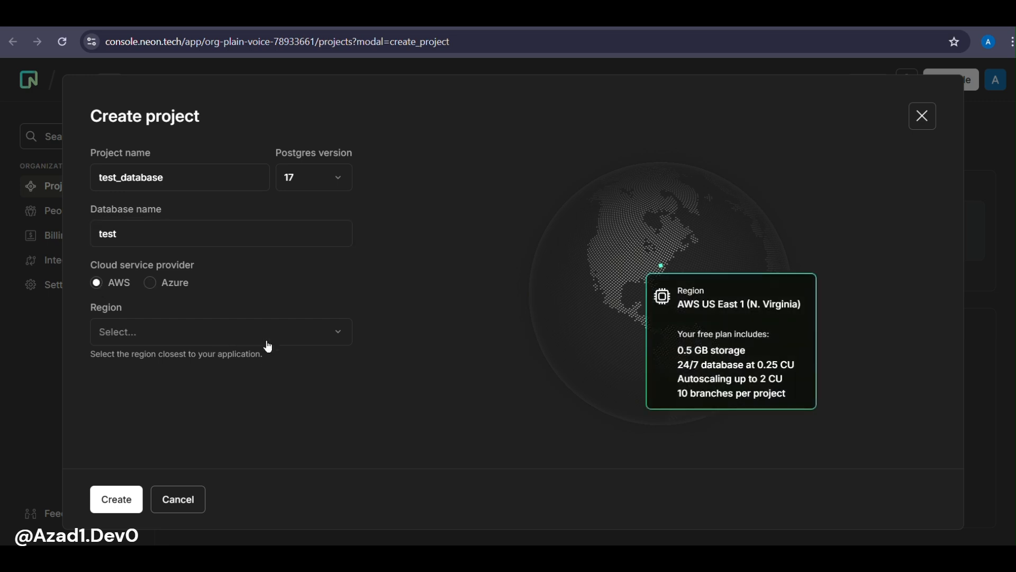
mouse_move(258, 336)
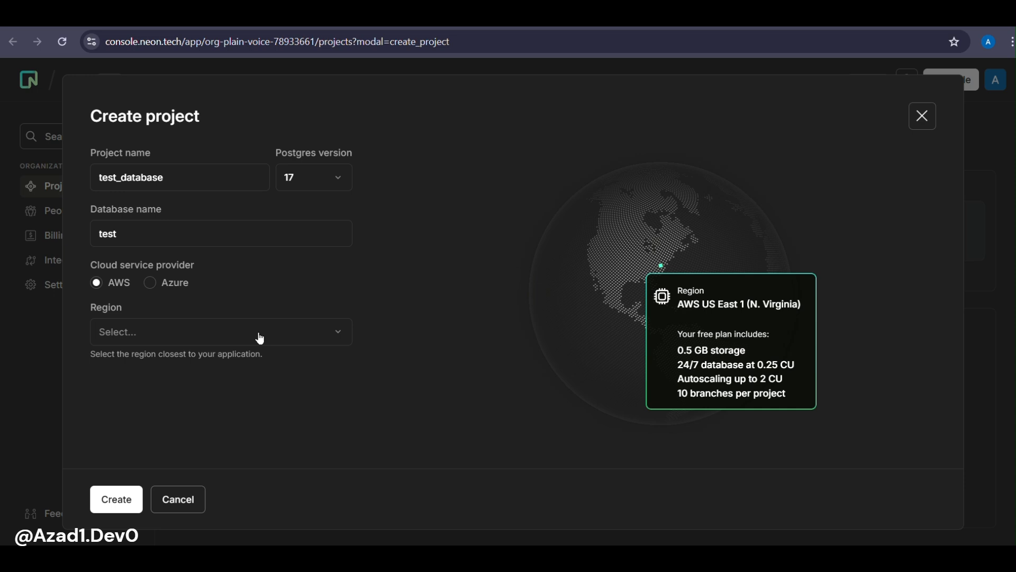
left_click(221, 331)
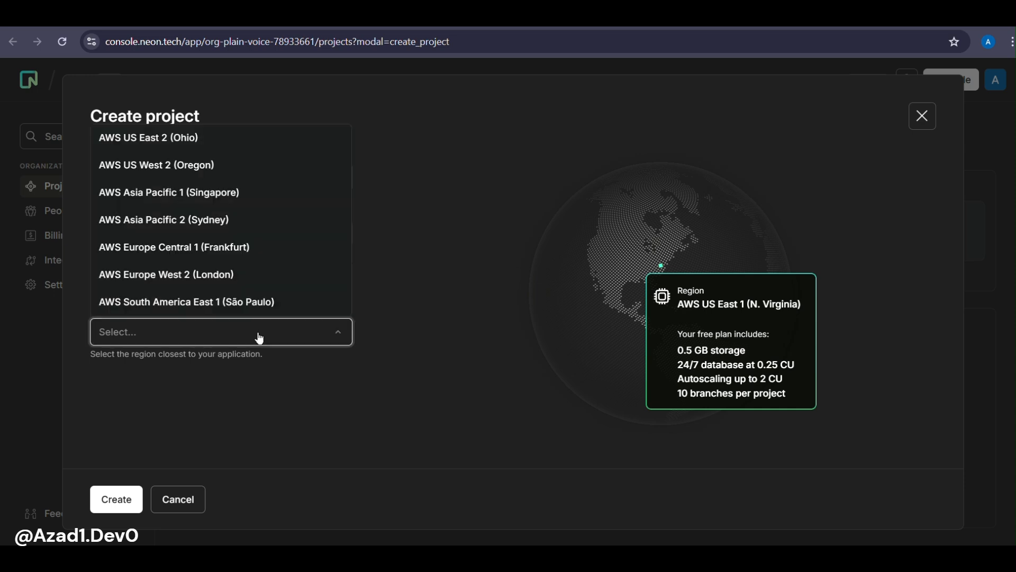
mouse_move(226, 198)
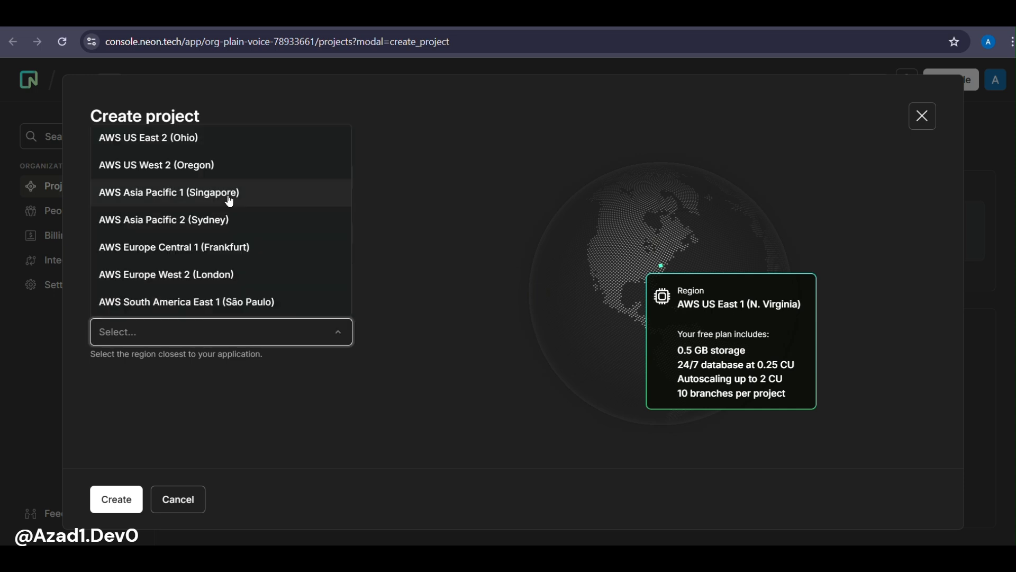
left_click(168, 191)
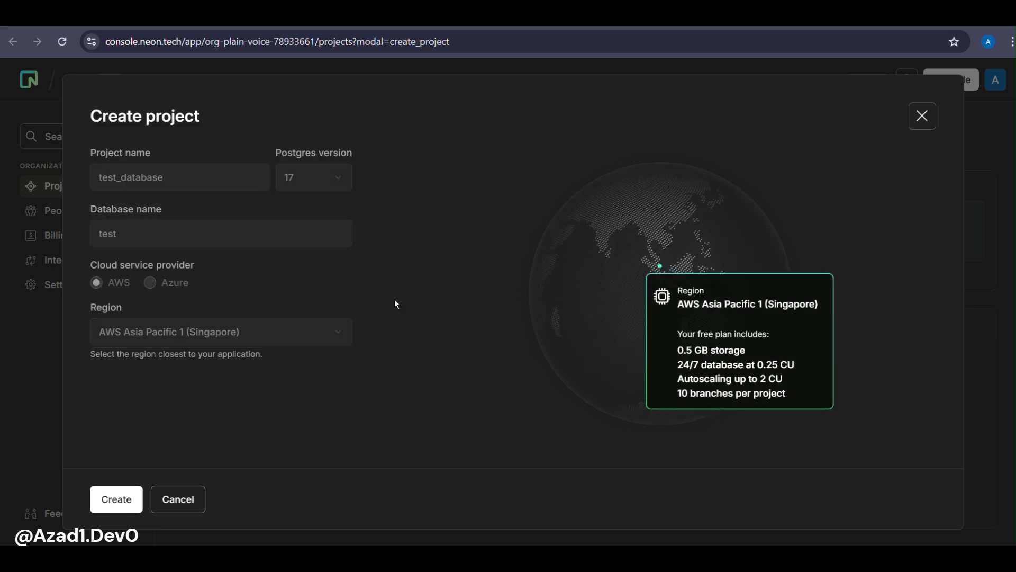
left_click(116, 499)
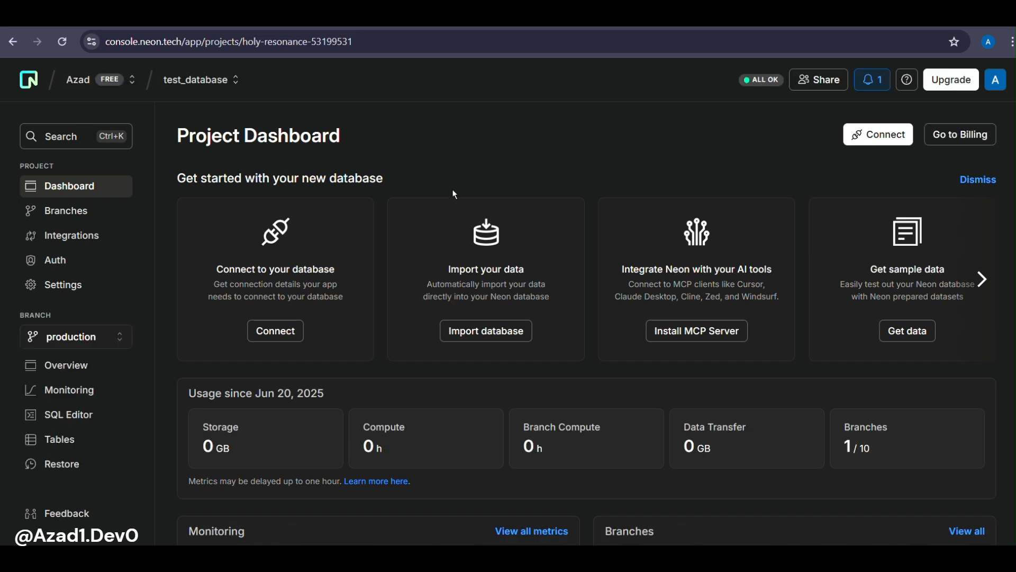
mouse_move(319, 247)
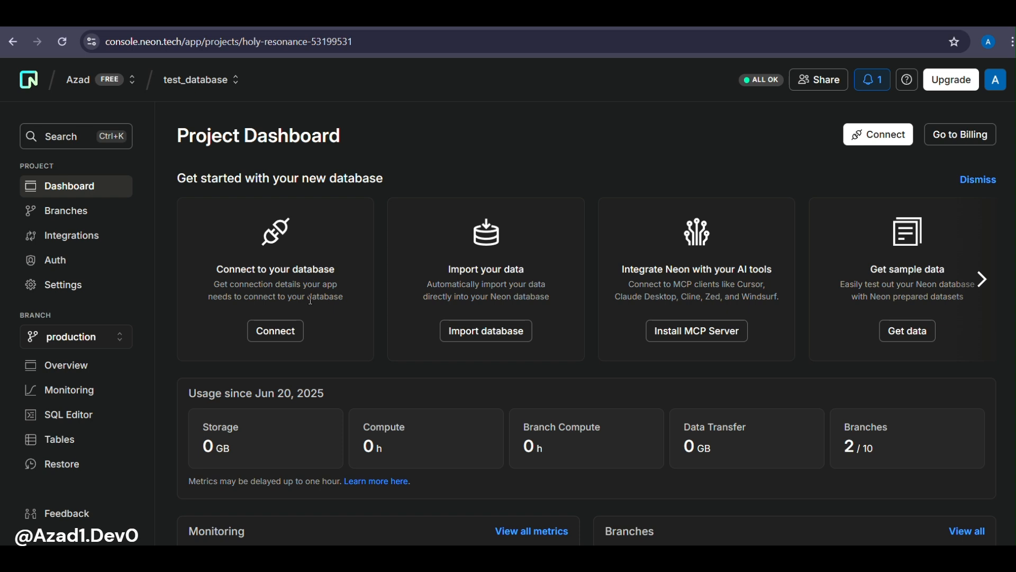
left_click(275, 330)
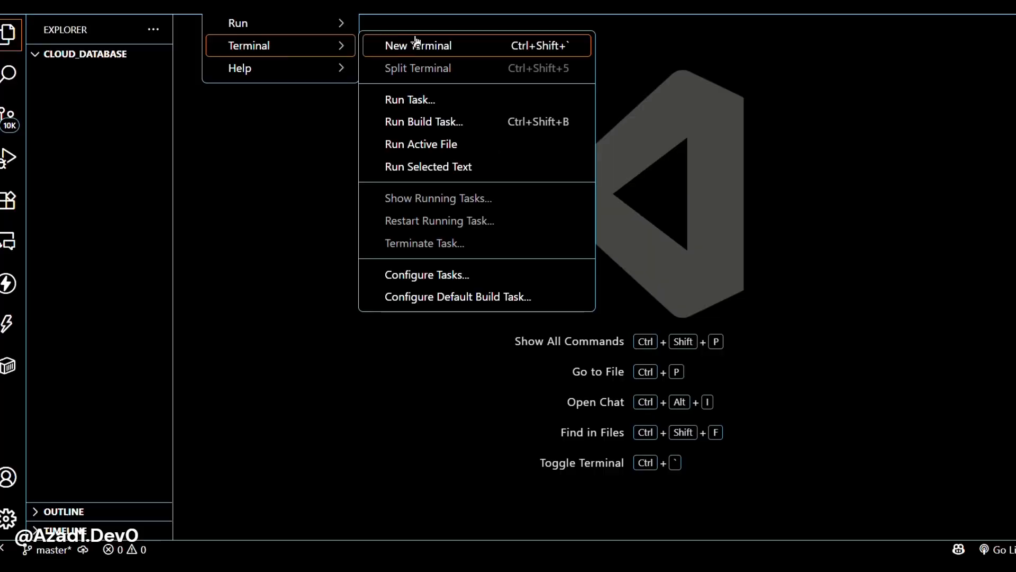
In a new Git Bash terminal, create a .venv virtual environment with 'python -m venv .venv'.
left_click(417, 45)
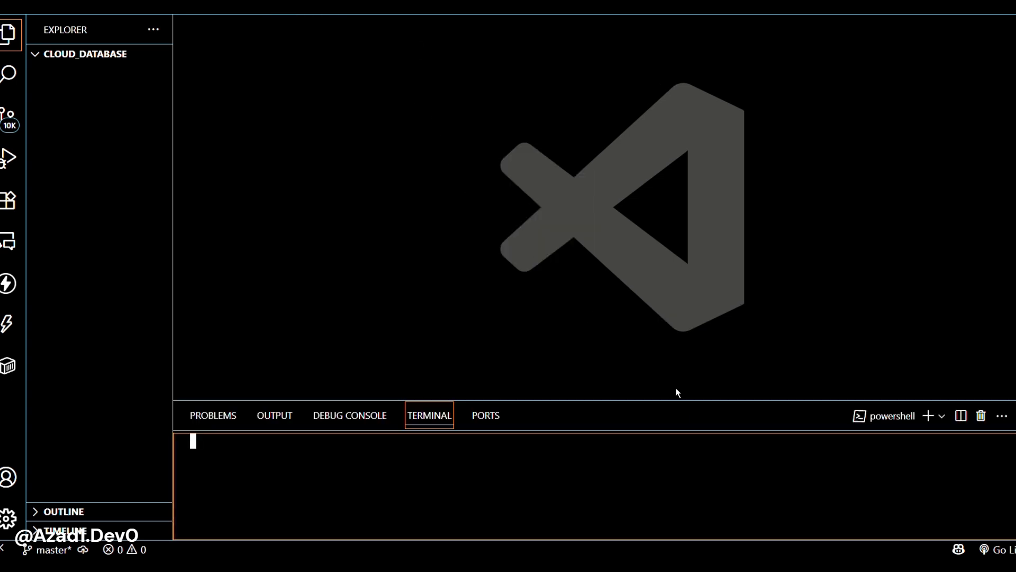
mouse_move(943, 415)
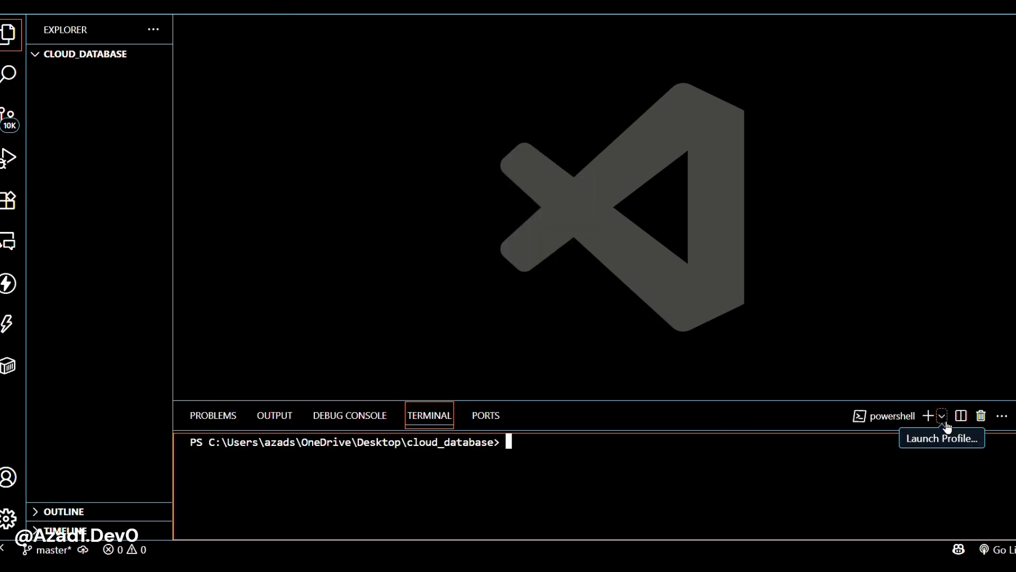
left_click(943, 415)
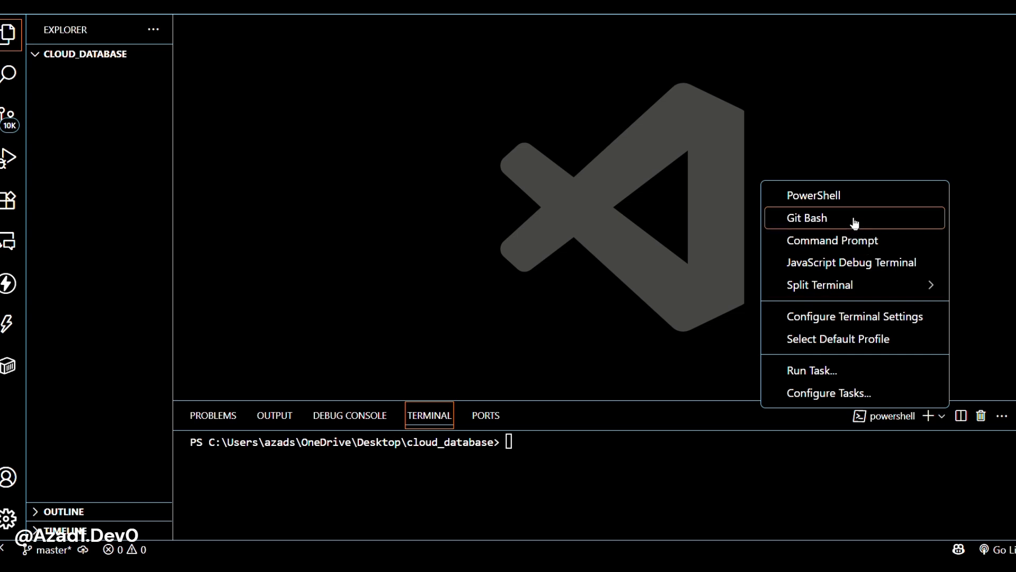
left_click(807, 217)
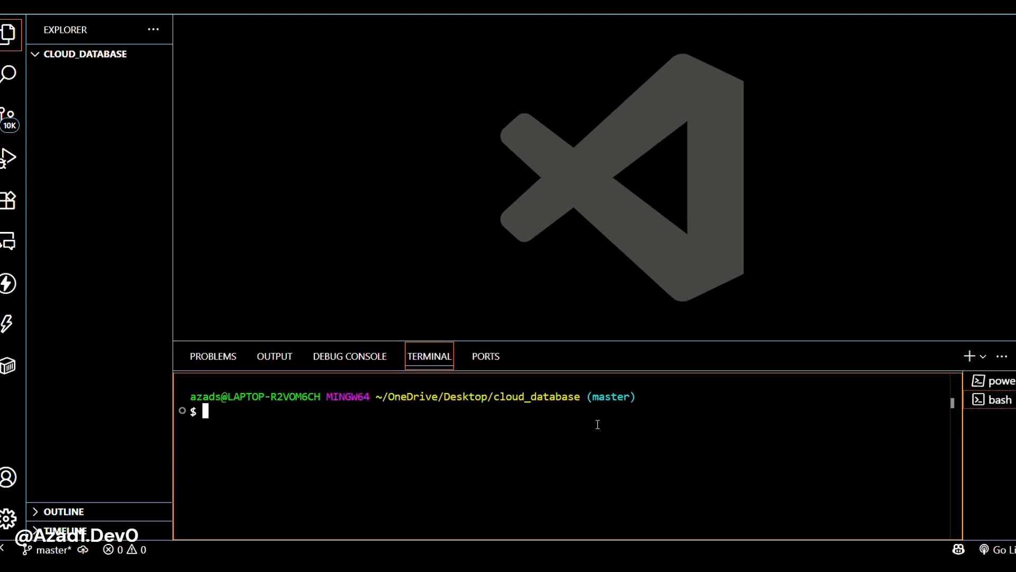
type("python")
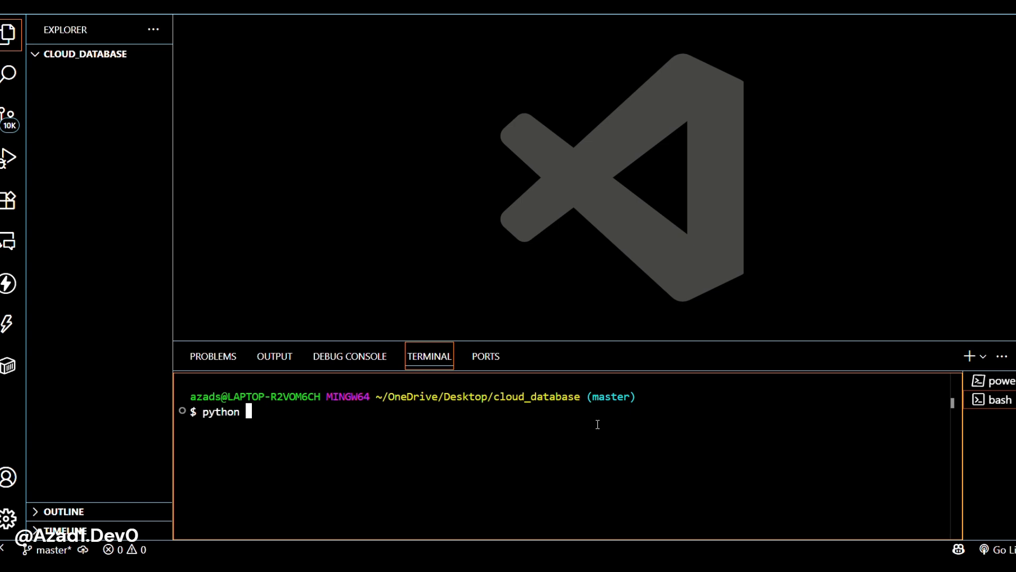
type("-m ven")
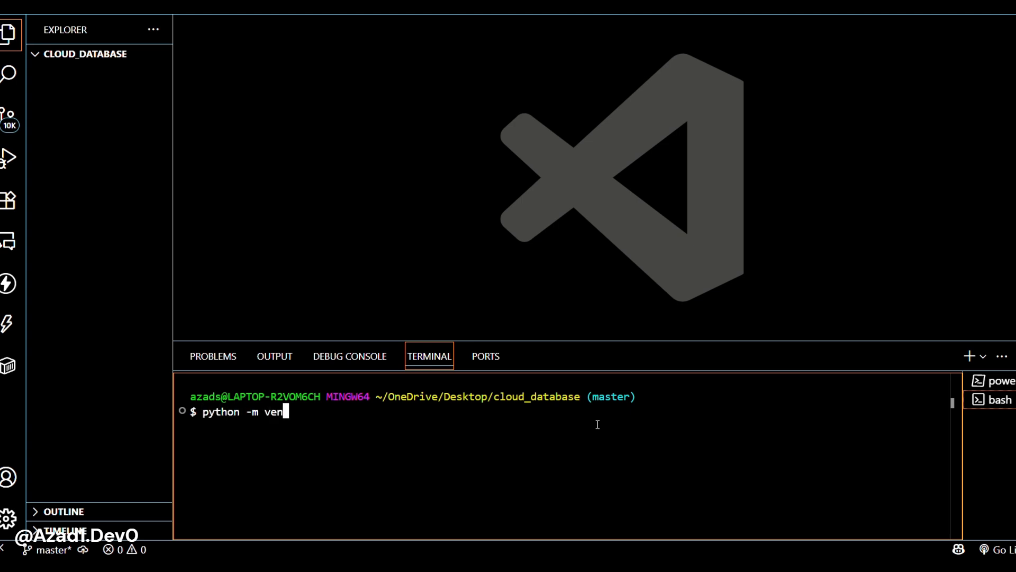
type("v.ven")
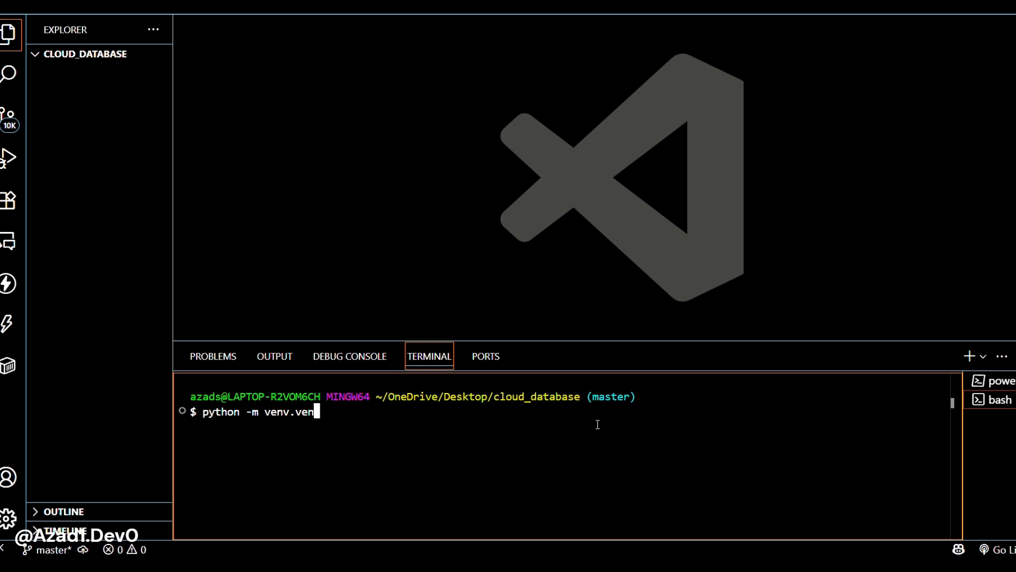
type("v")
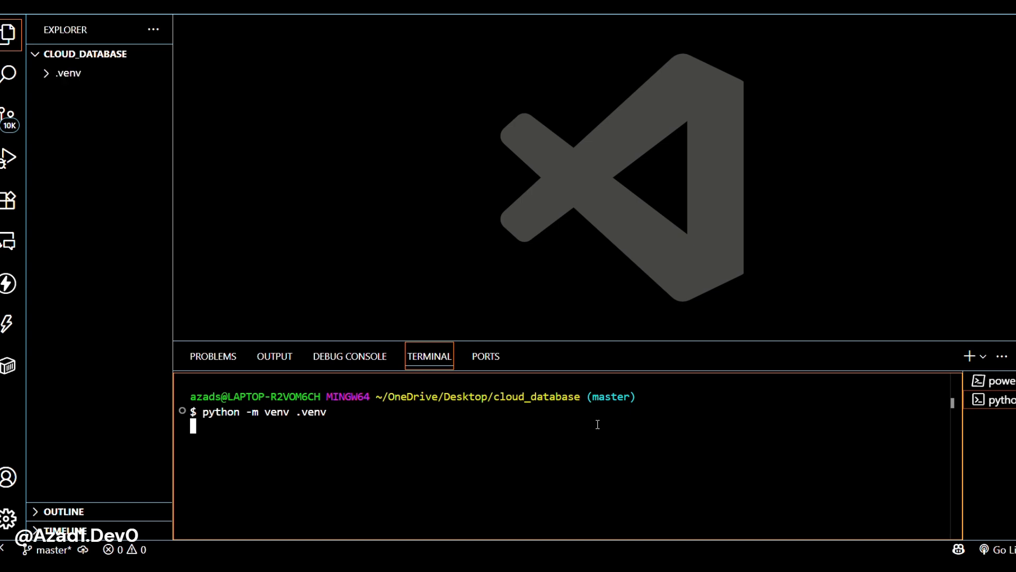
key("Return")
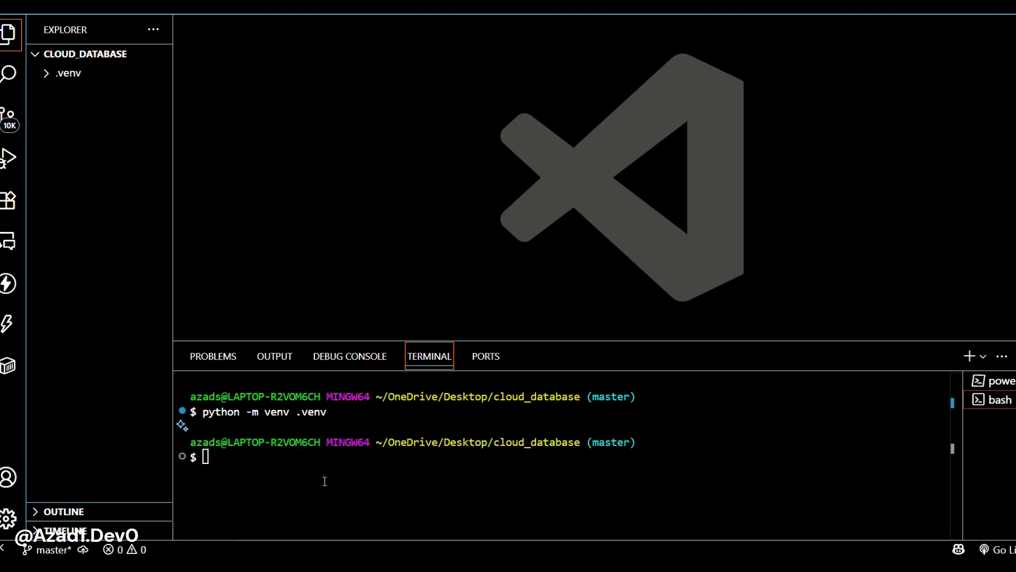
Activate the environment with 'source .venv/Scripts/activate'.
type("soi")
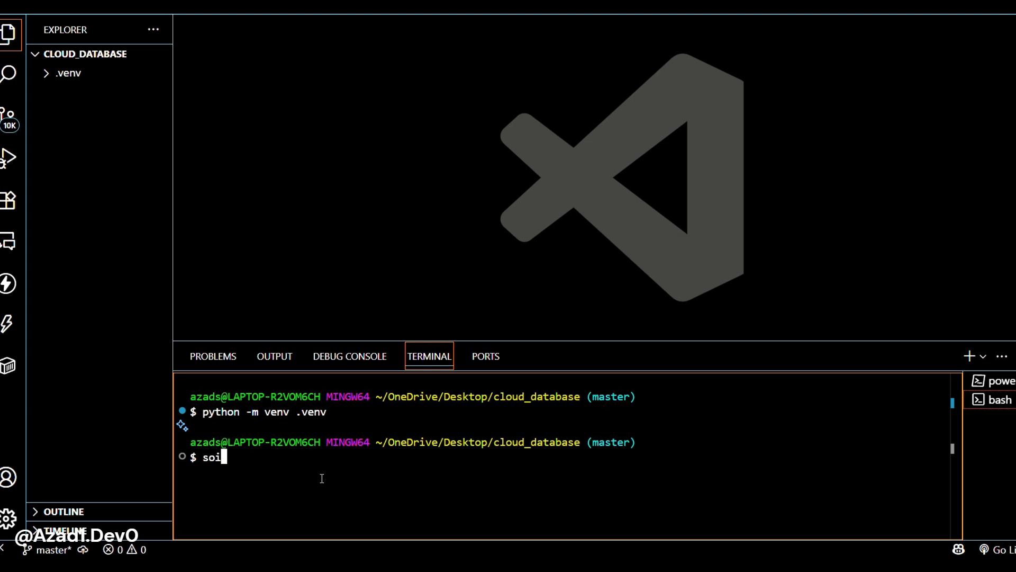
type("source")
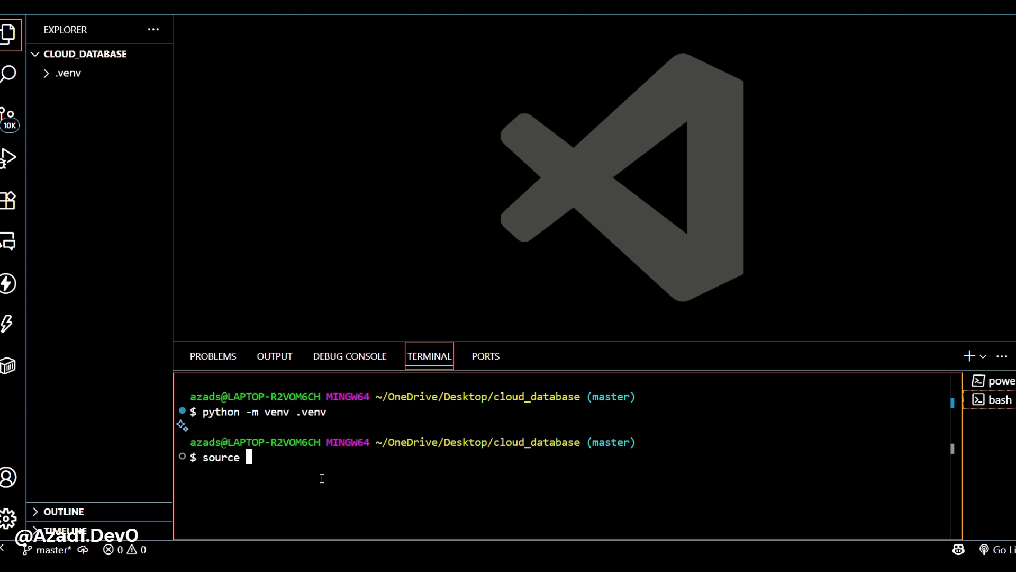
type(".venv/Sc")
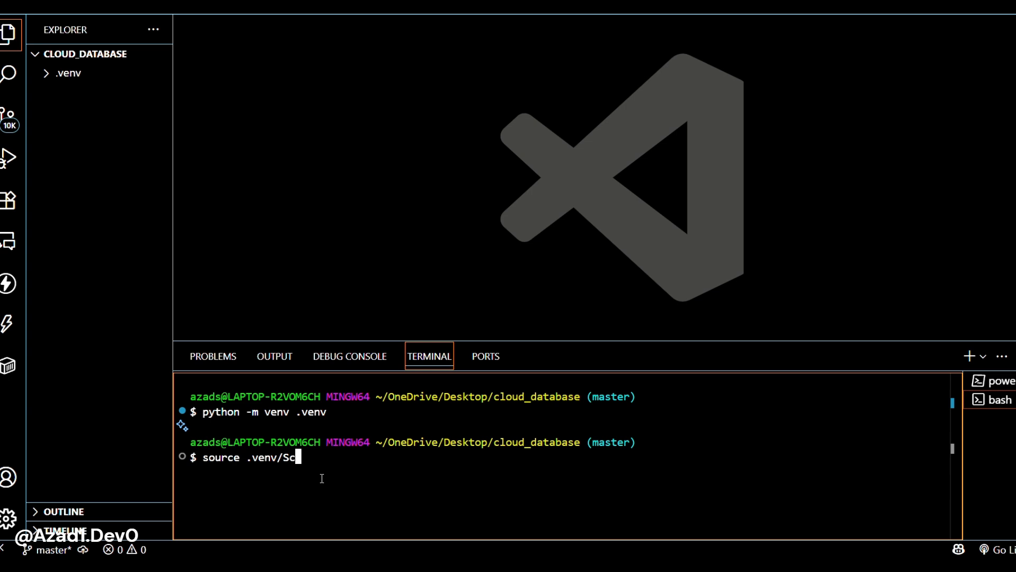
type("ripts/a")
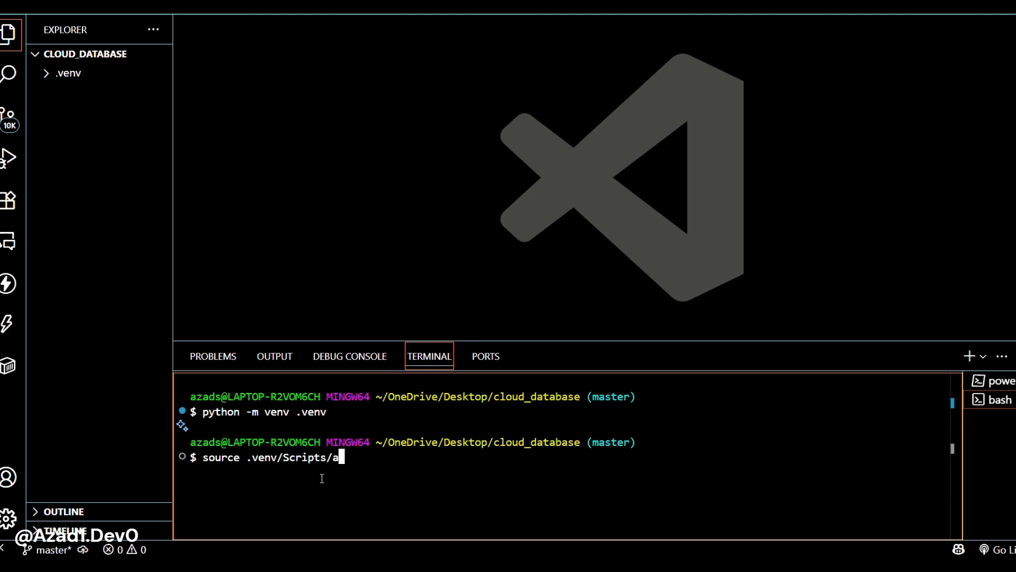
type("ctivate")
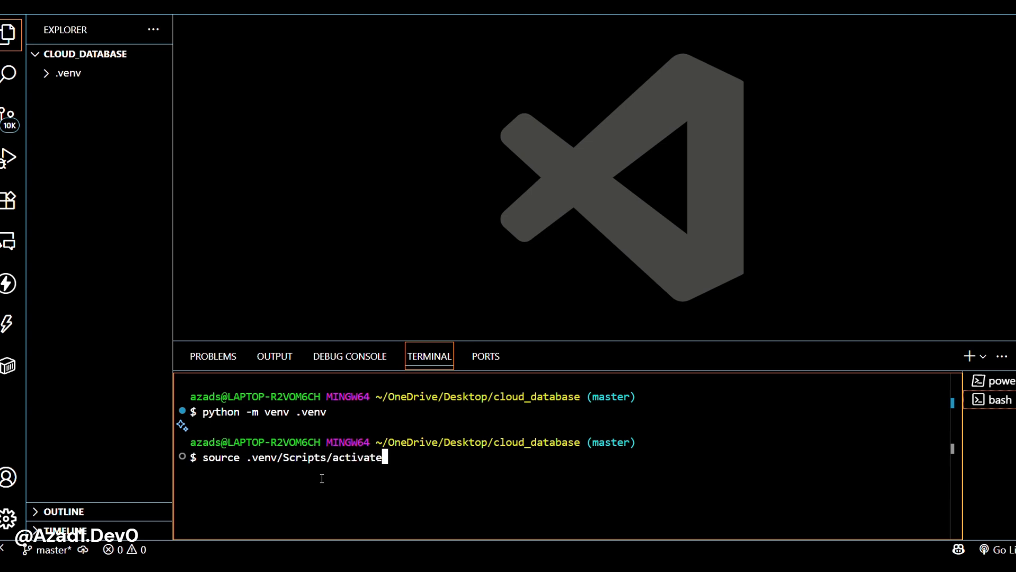
key("Return")
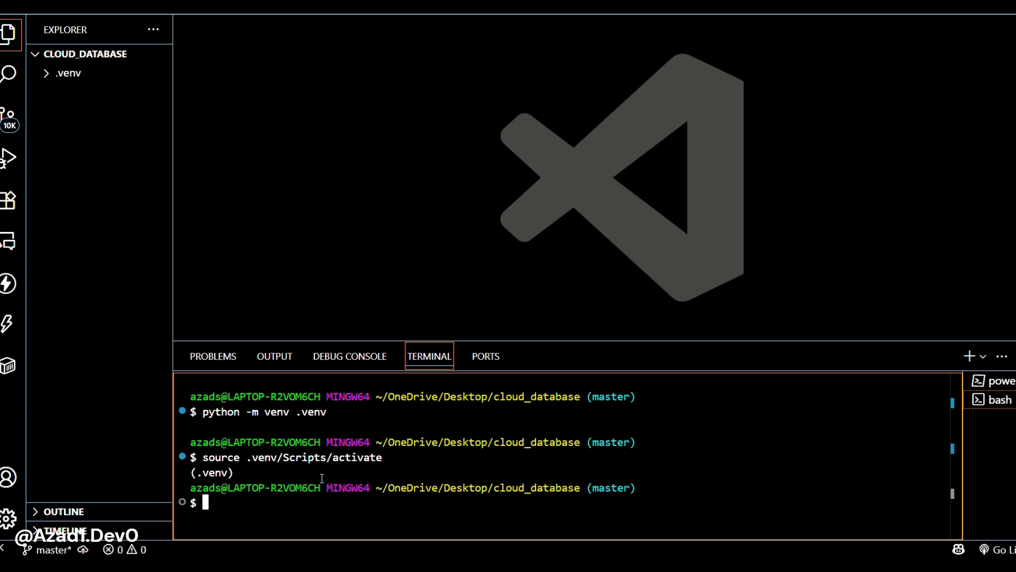
Create an empty test_neon.py file with 'touch test_neon.py' in the terminal.
type("tou")
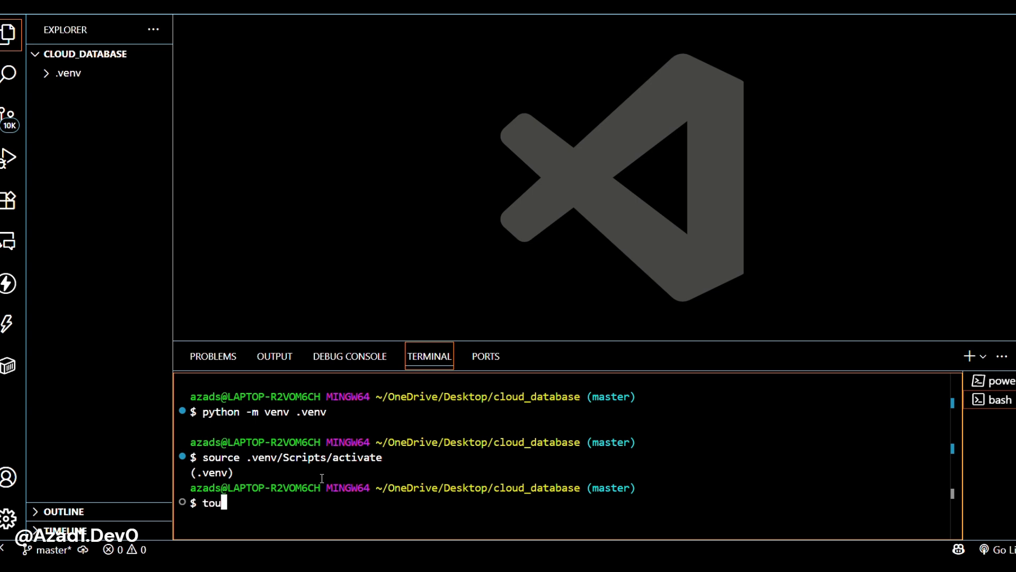
type("ch test_")
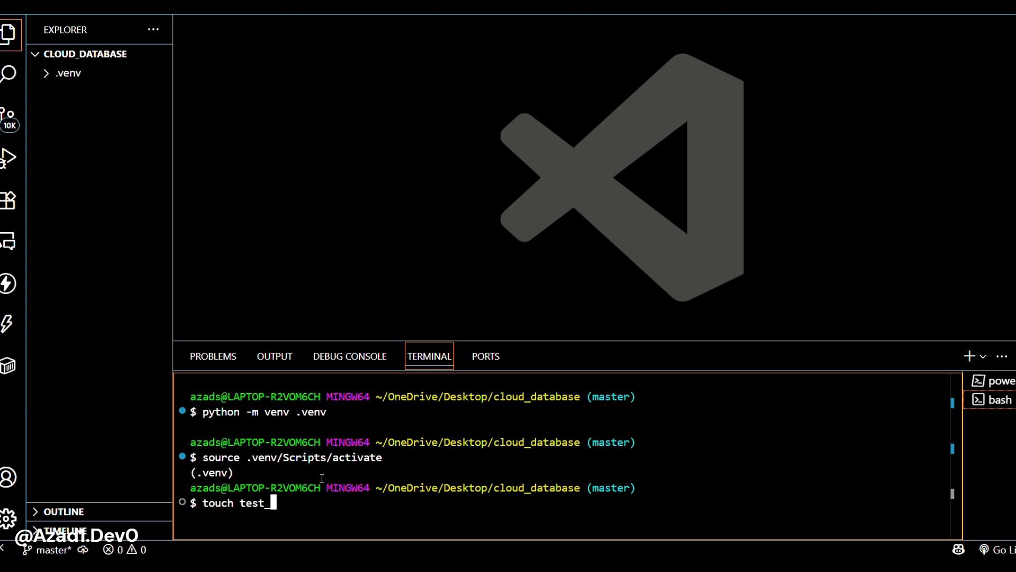
type("neo")
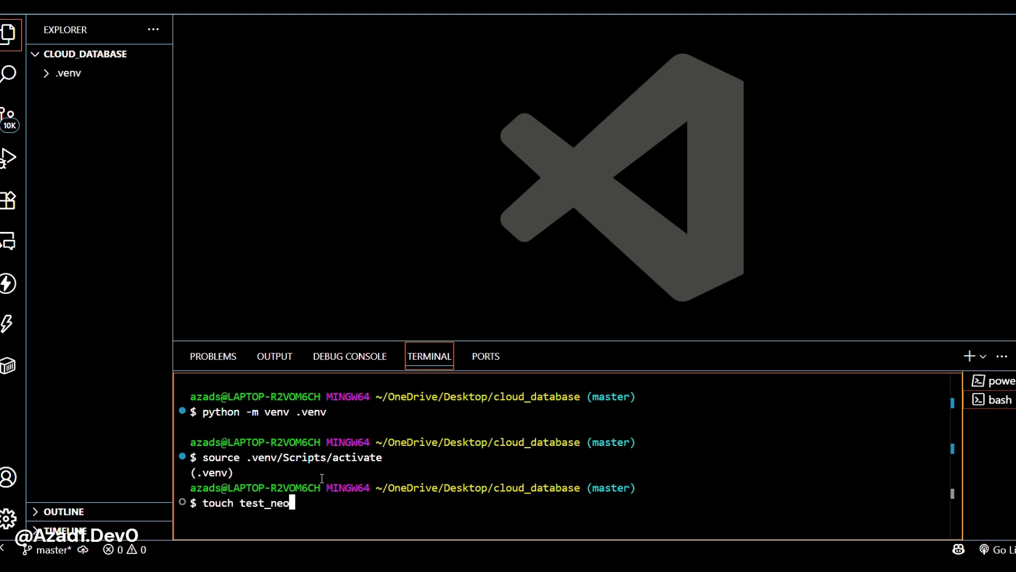
type("n.p")
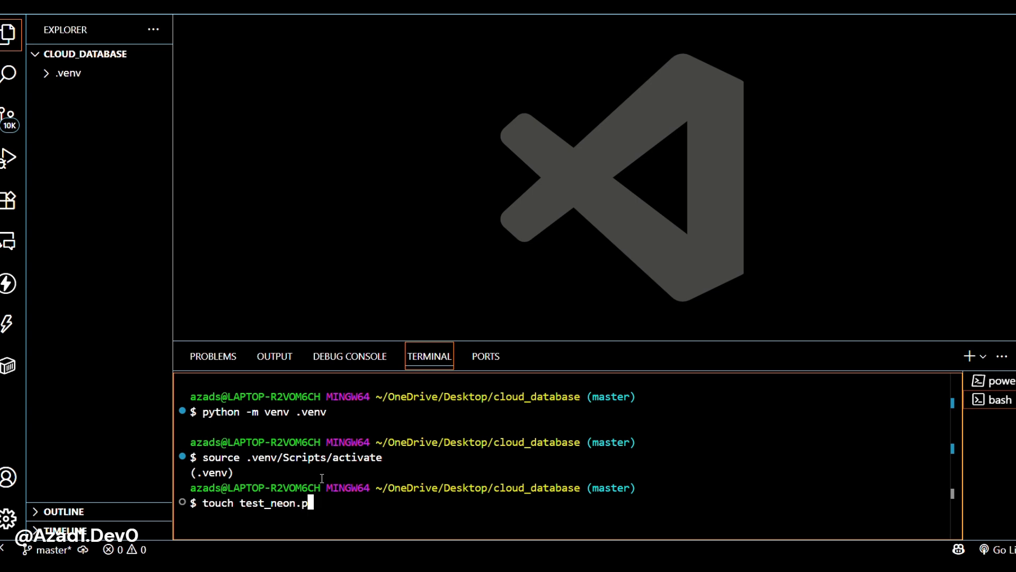
key("Return")
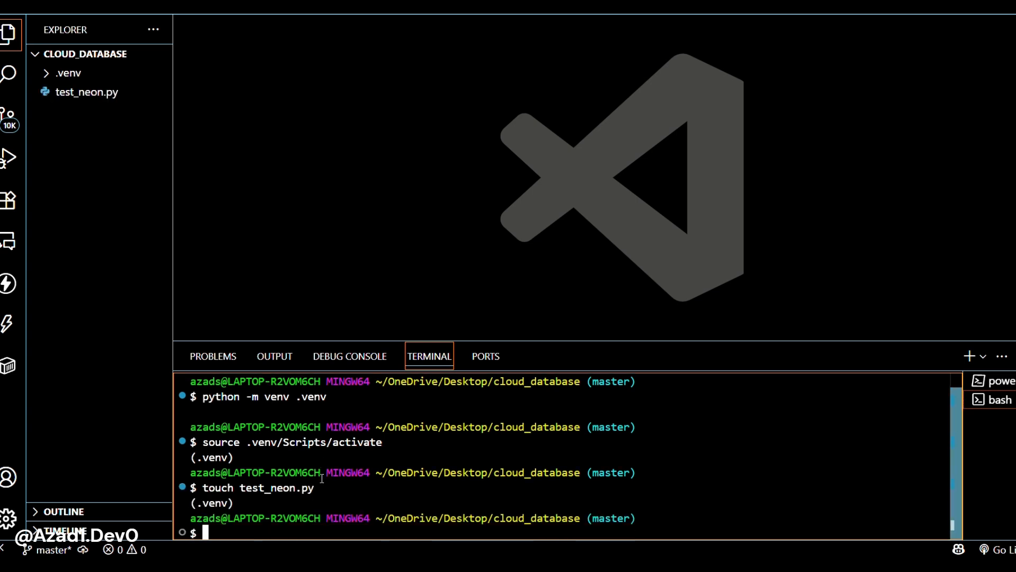
mouse_move(498, 381)
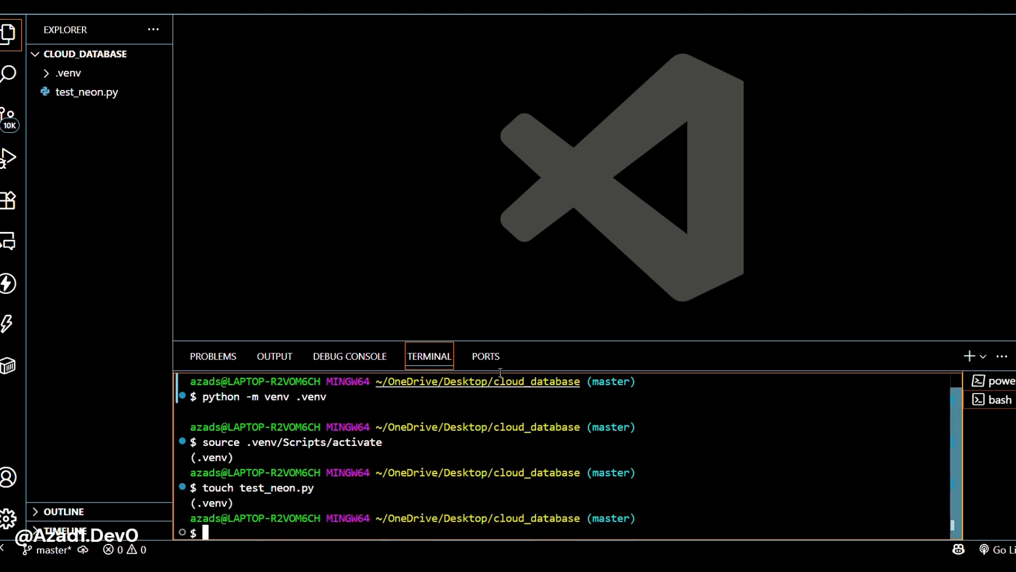
Open test_neon.py in the editor and run 'pip install sqlalchemy' in the terminal.
left_click(85, 91)
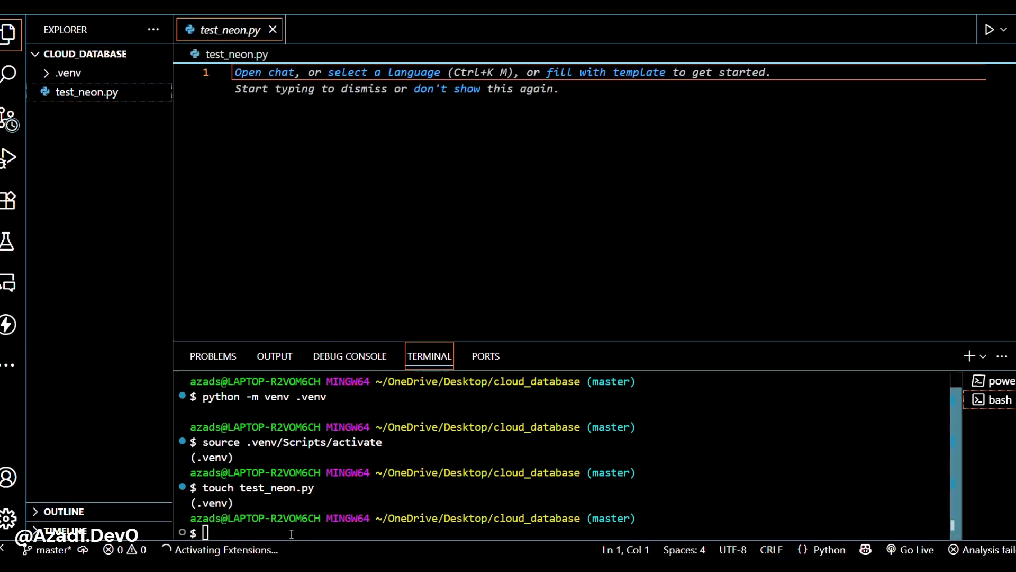
type("pip install")
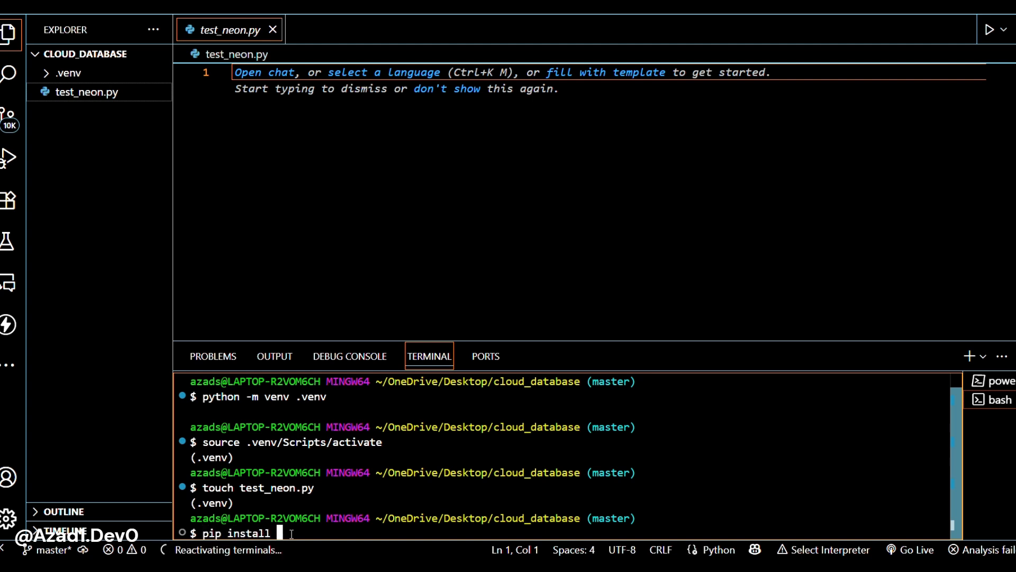
type("sqlalc")
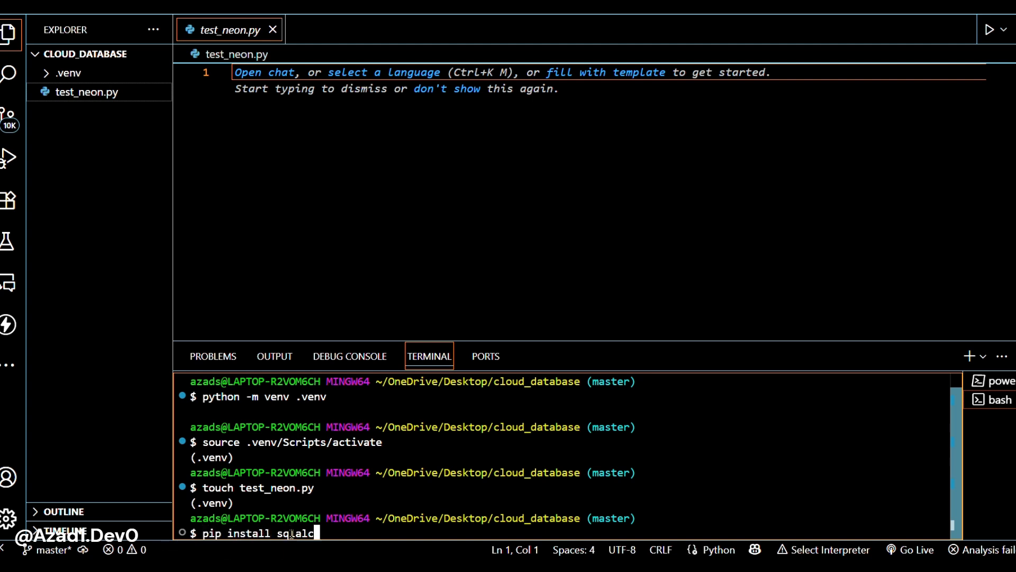
type("hemy")
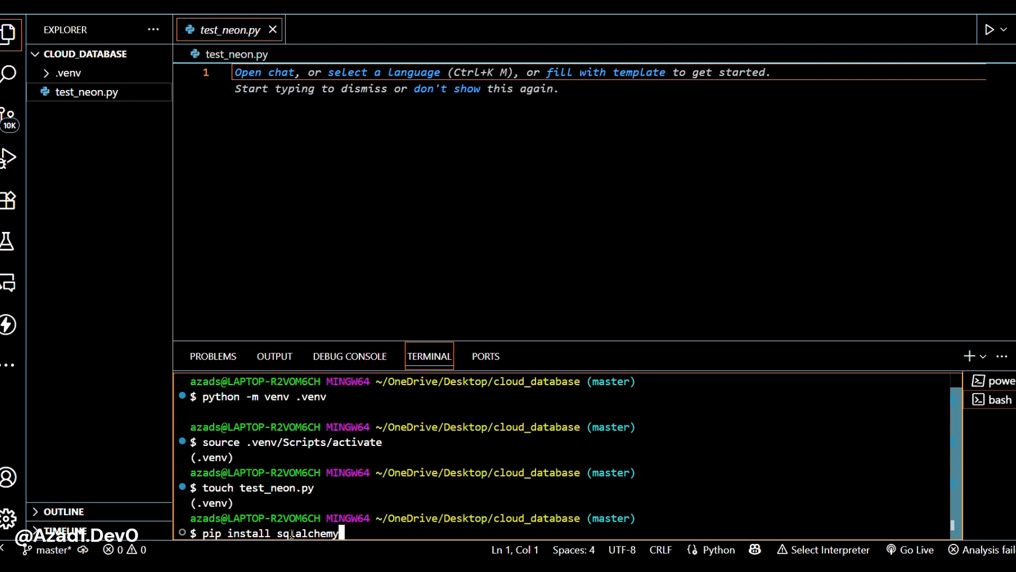
key("Return")
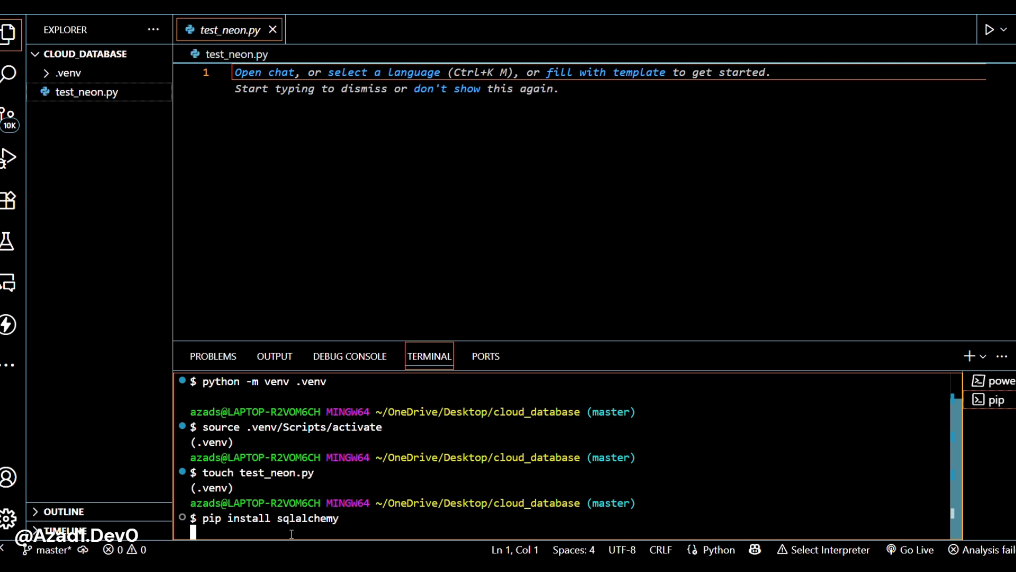
key("Return")
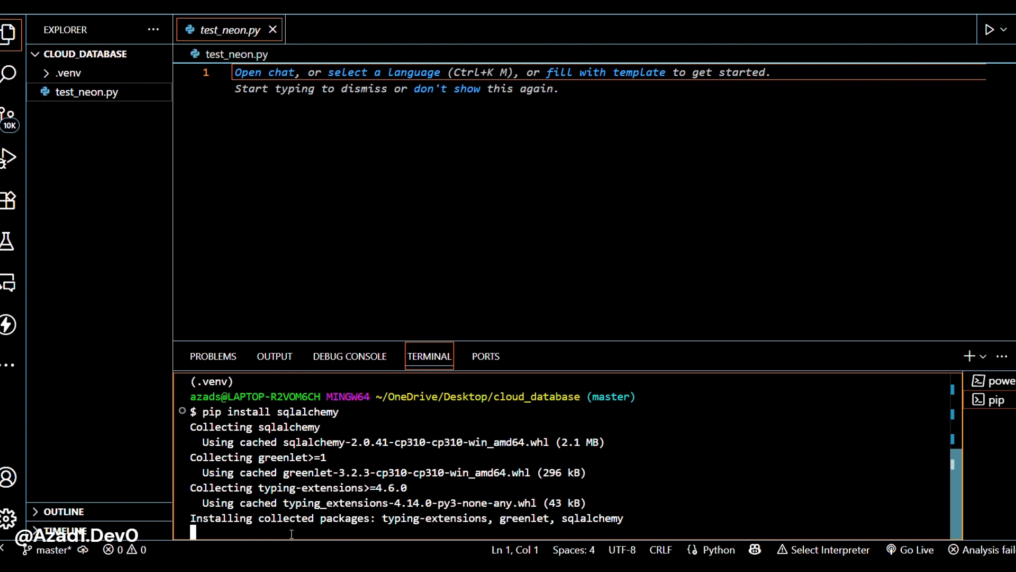
mouse_move(292, 133)
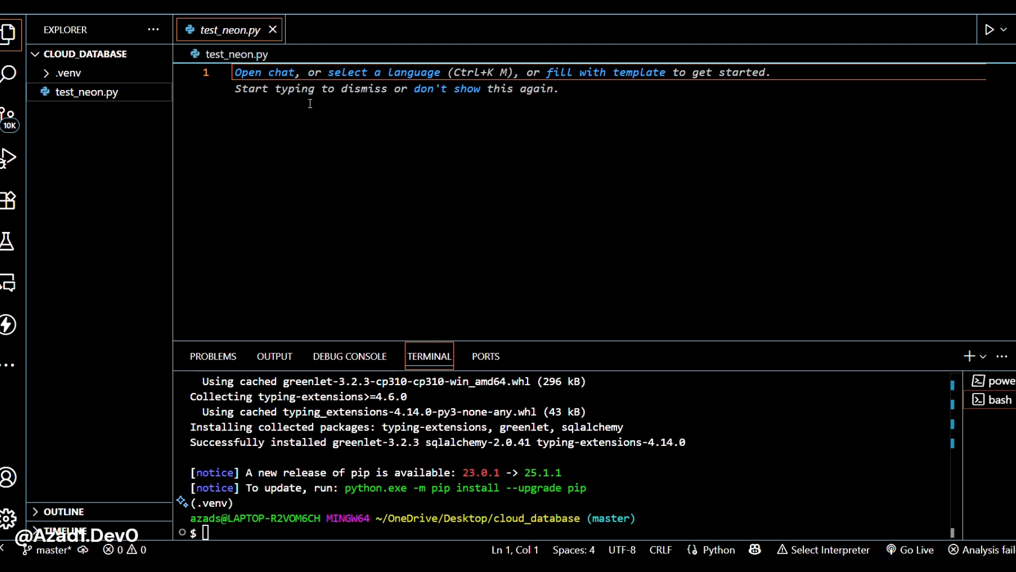
Write the comment '#Test Postgres on Neon' at the top of test_neon.py with a new line below.
type("#T")
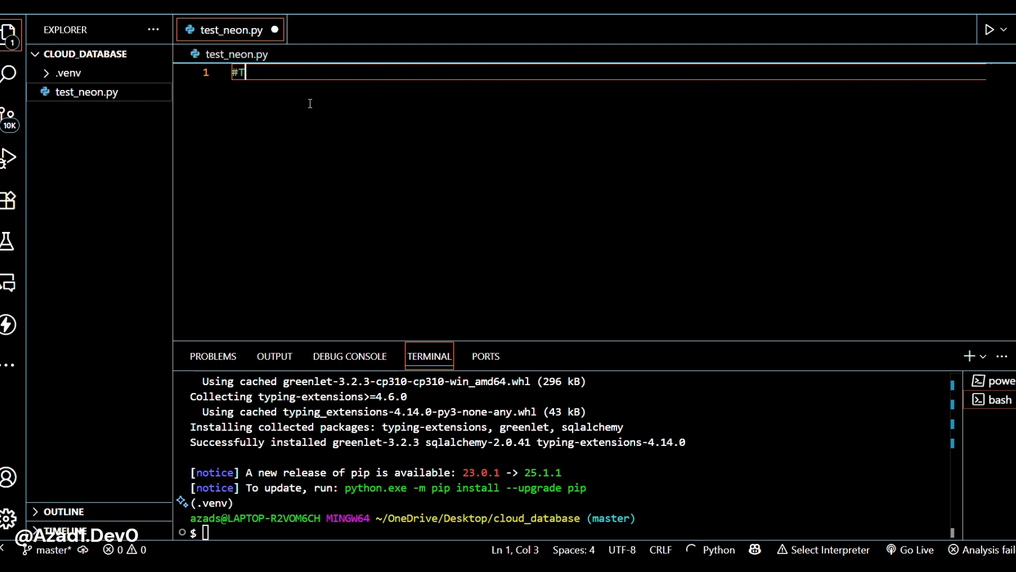
type("est po")
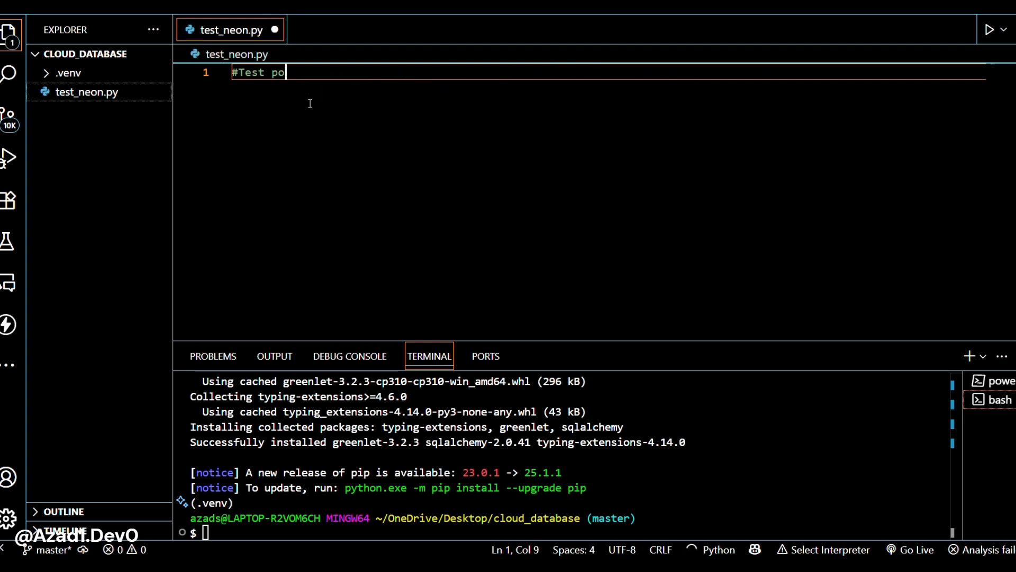
type("st")
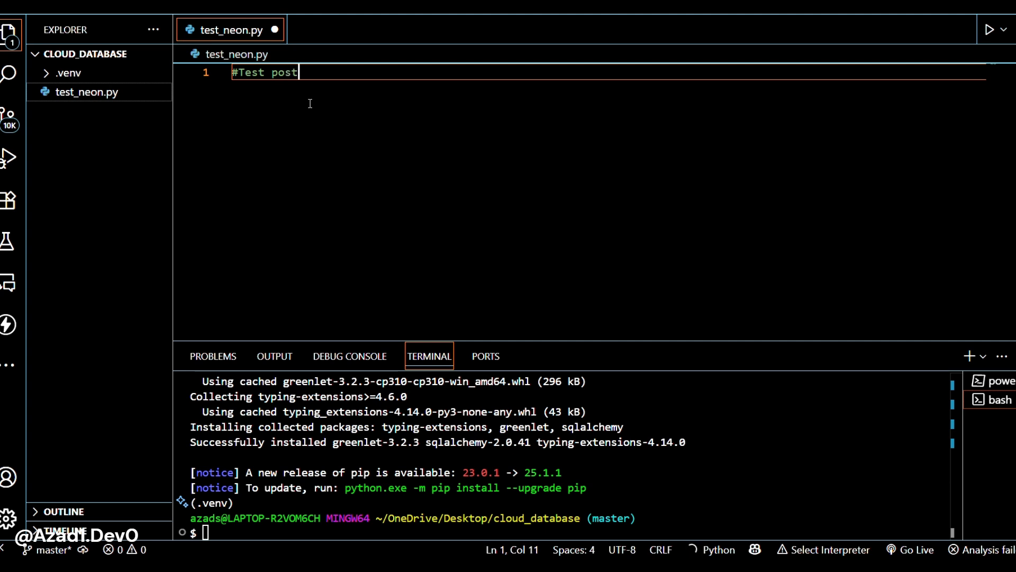
type("gres on")
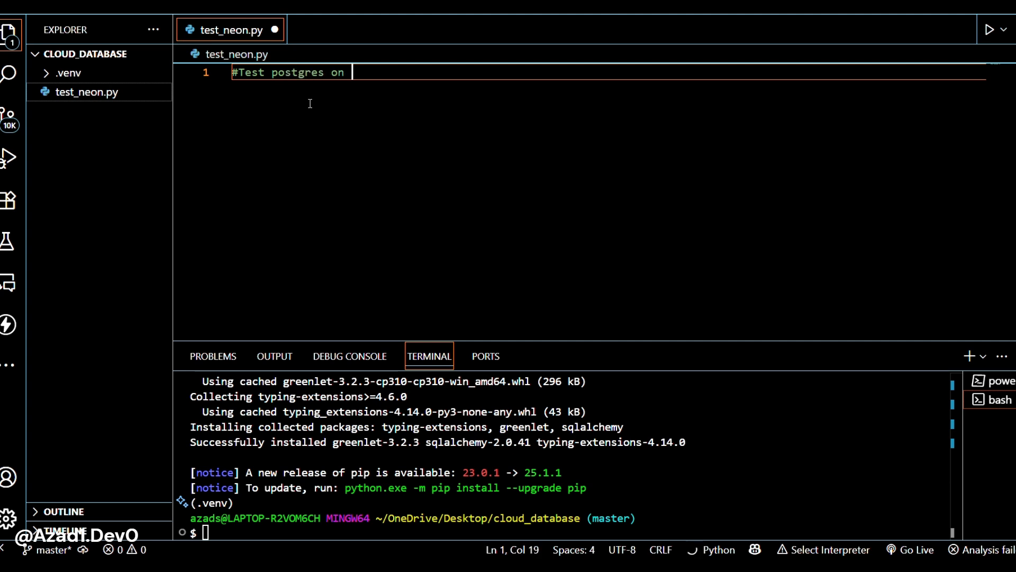
type("Neon")
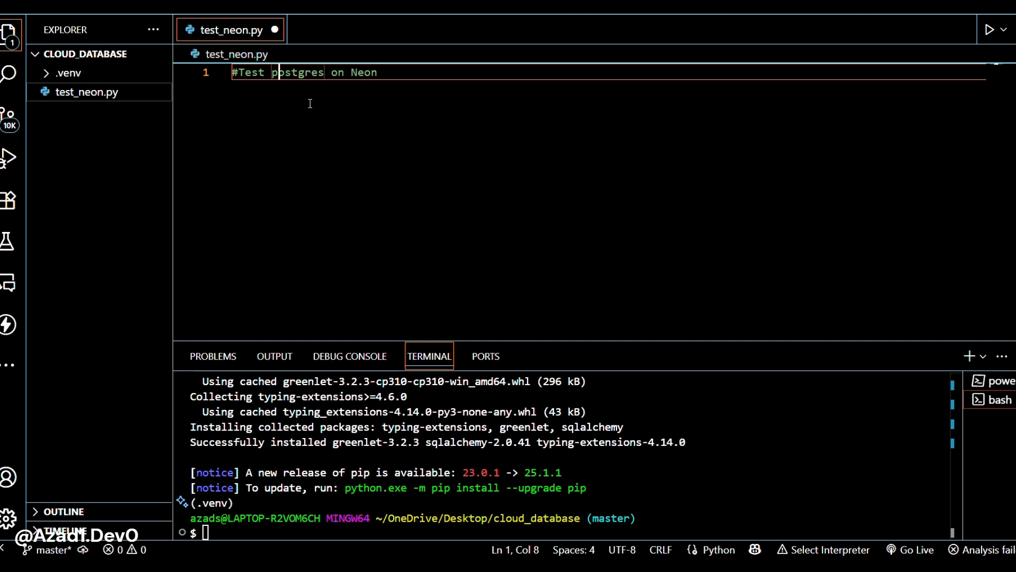
type("P")
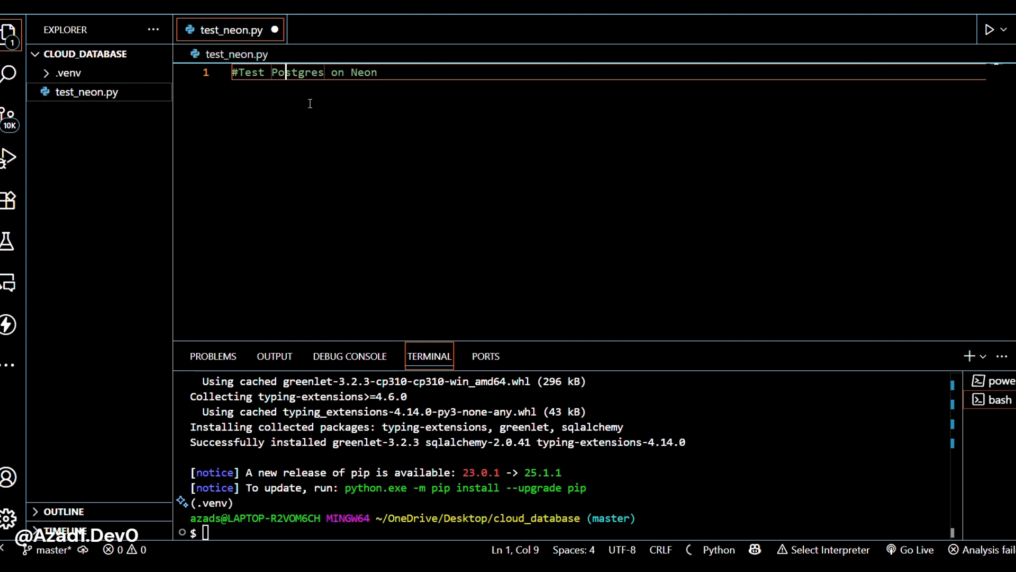
key("enter")
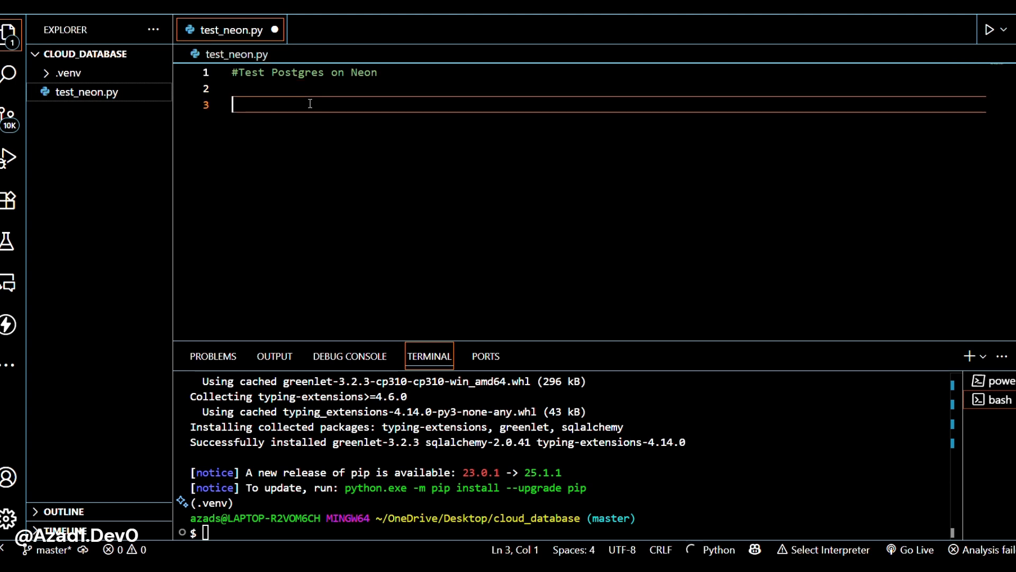
type("D")
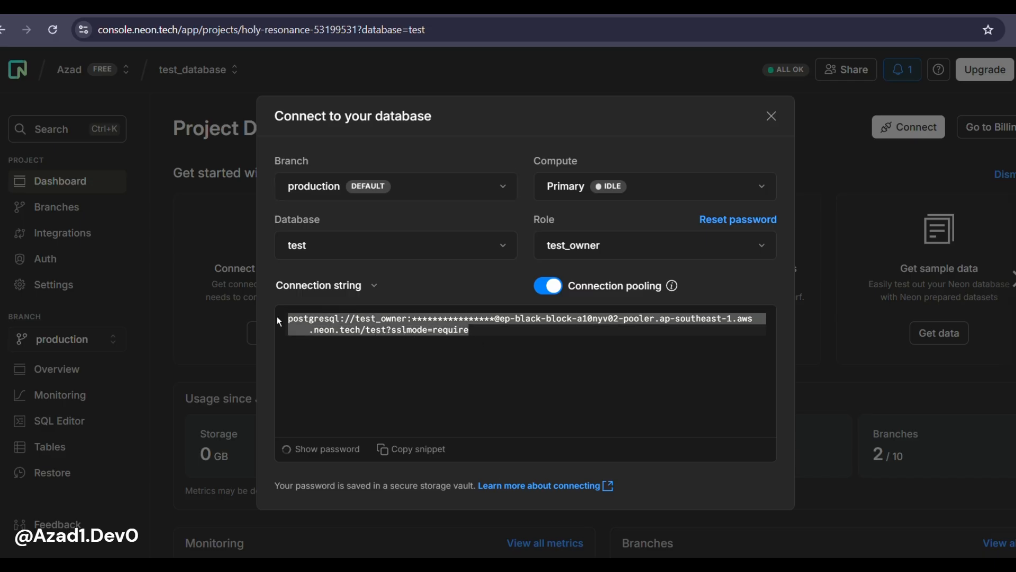
Reveal the password and copy the test database's full connection string snippet.
left_click(328, 449)
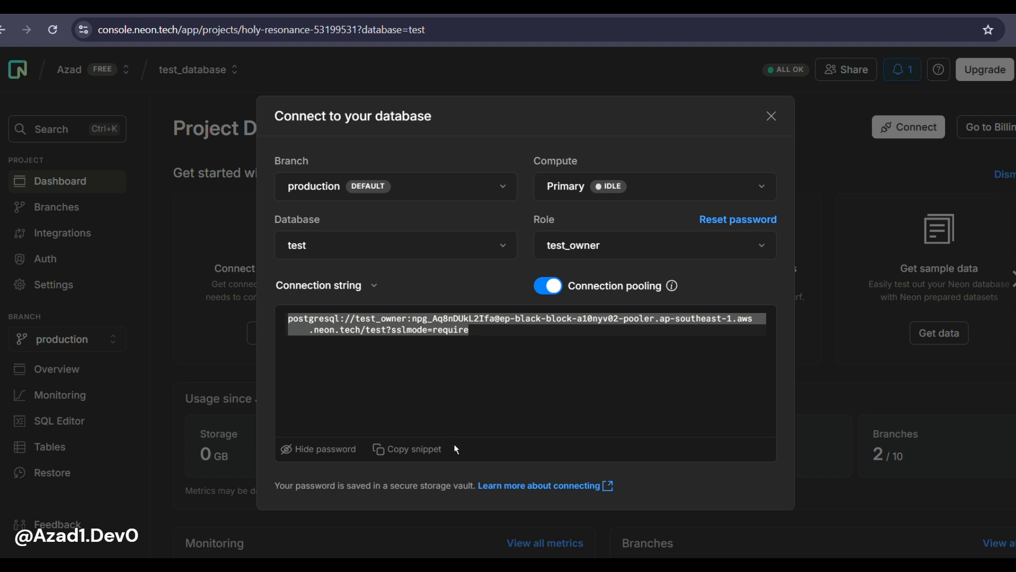
left_click(326, 449)
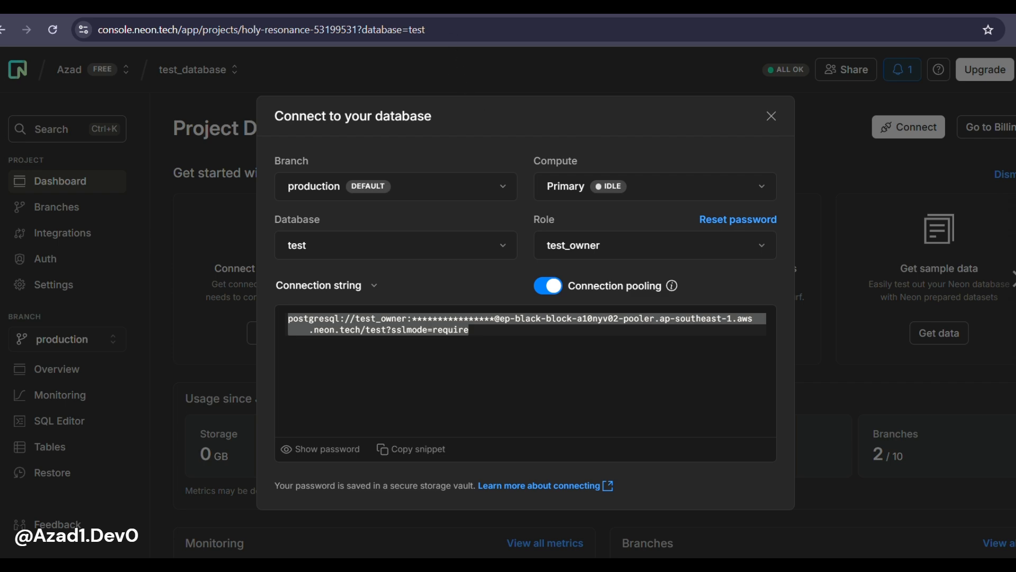
Back in the editor, assign the pasted Neon connection string to DATABASE_URL and discard the suggested import os.
key("alt+tab")
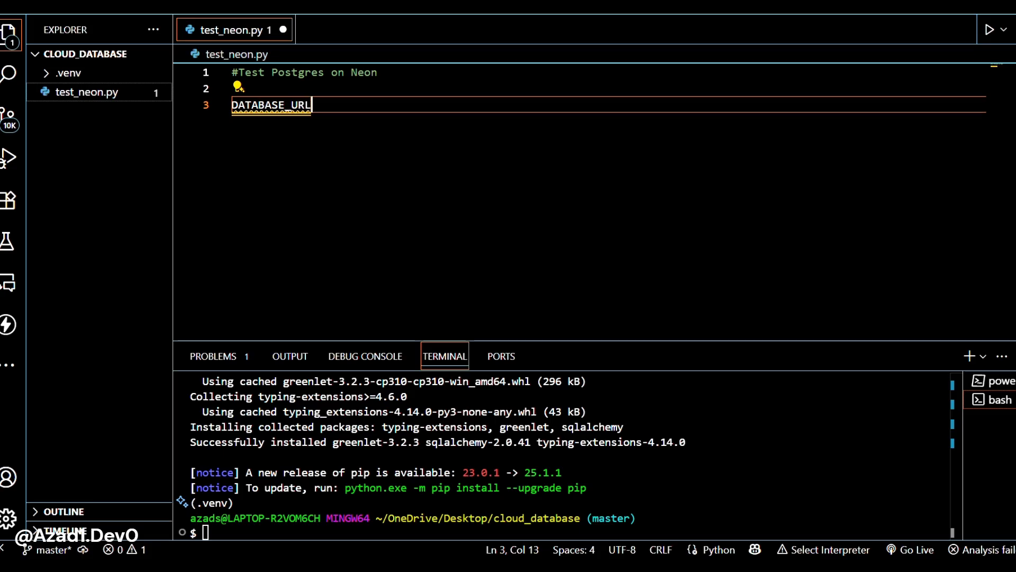
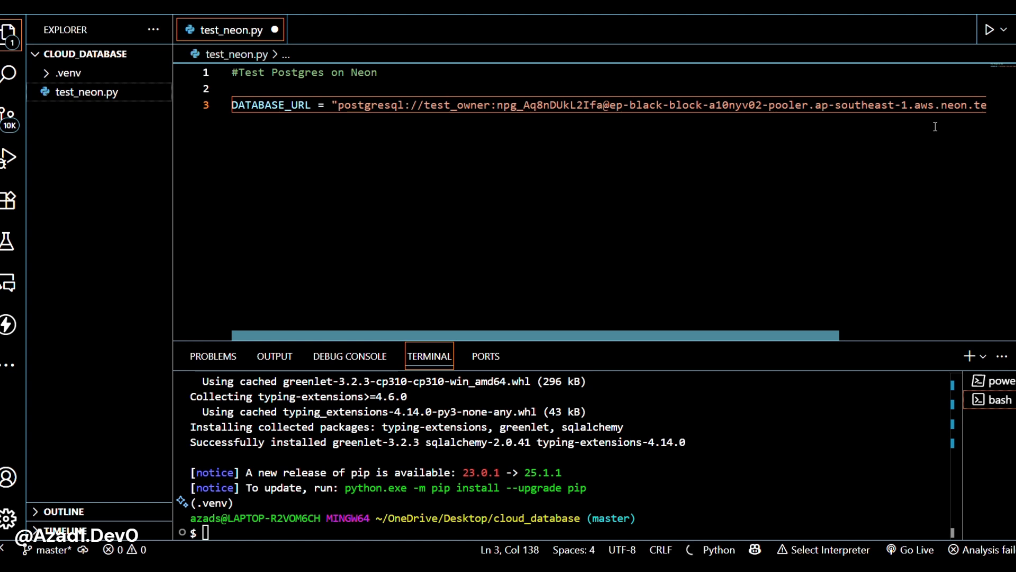
mouse_move(775, 112)
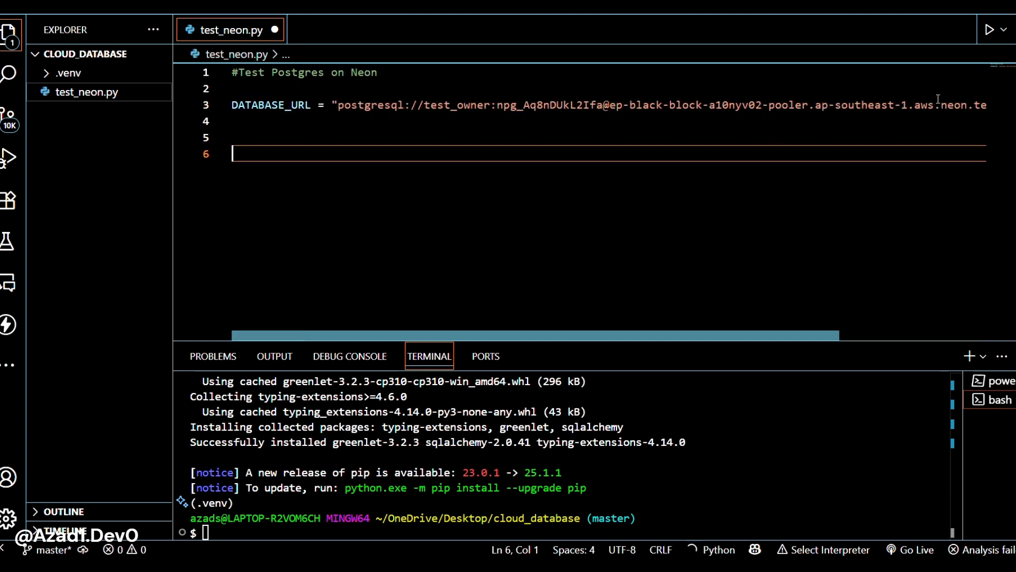
type("import os")
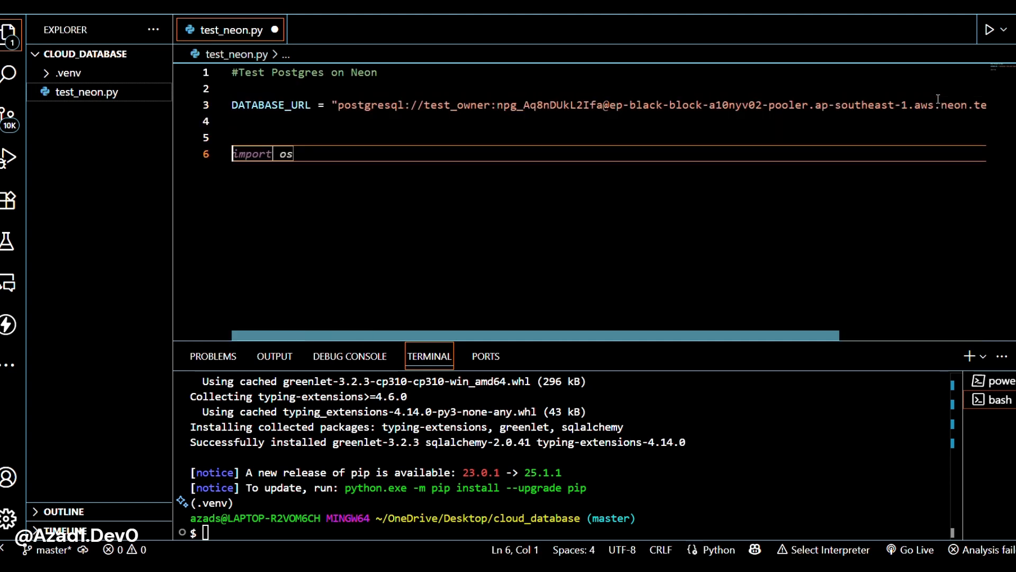
key("ctrl+z")
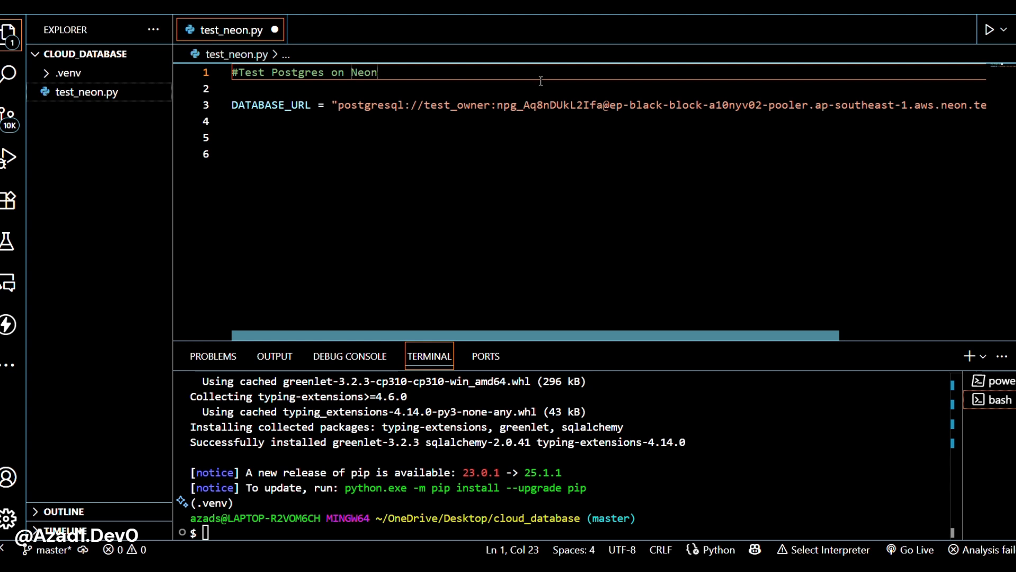
Add 'from sqlalchemy import create_engine' and 'engine = create_engine(DATABASE_URL)' under a #Create Engine comment.
type("FR")
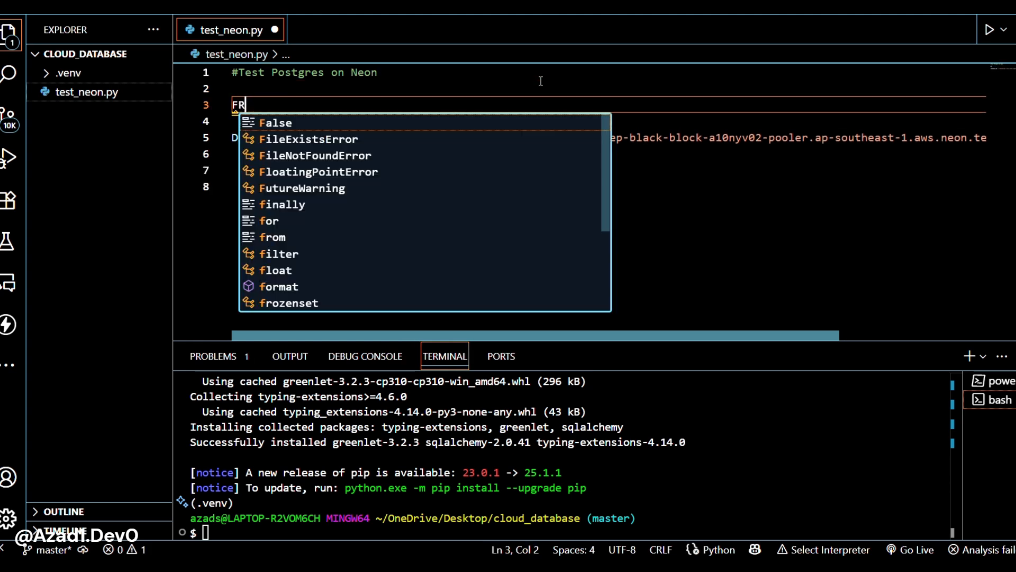
type("ro")
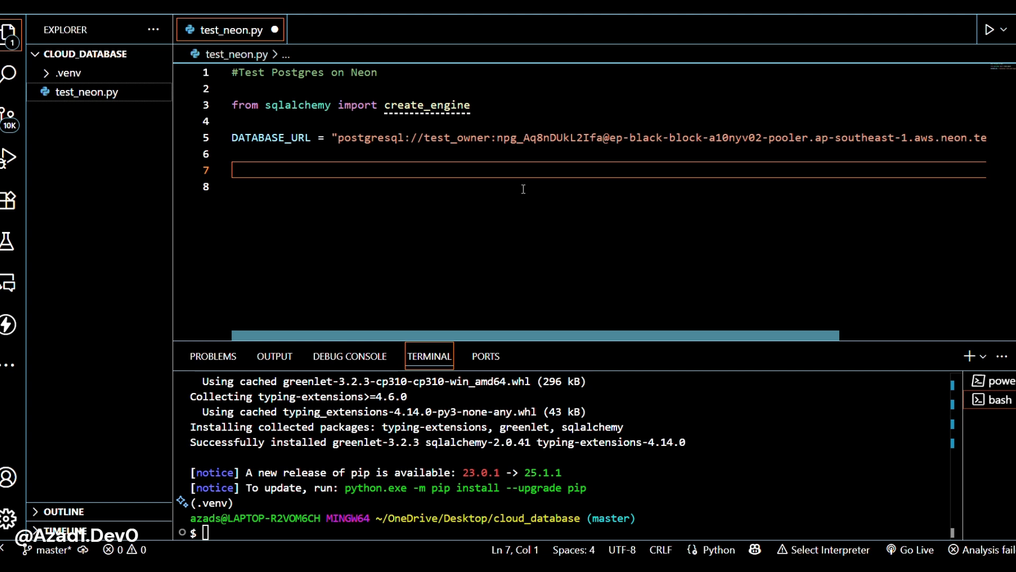
type("#Create Engin")
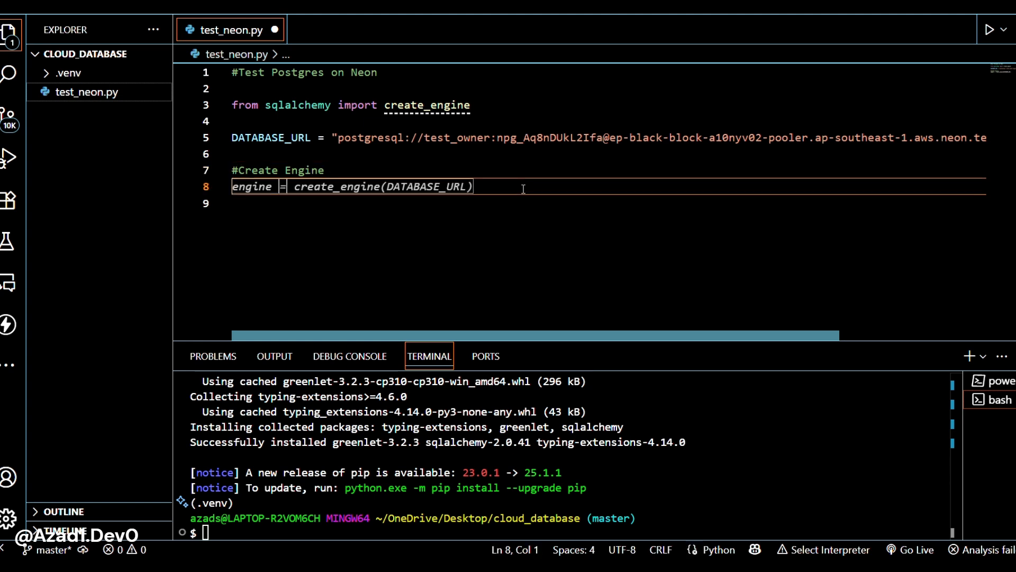
type("eng")
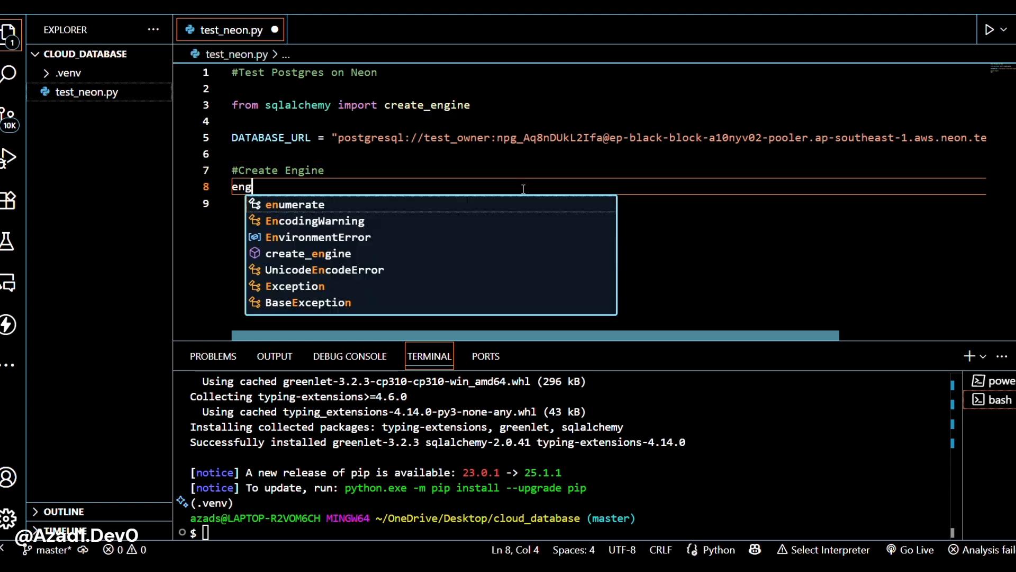
type("ine  = create_engine(DATABASE_URL)")
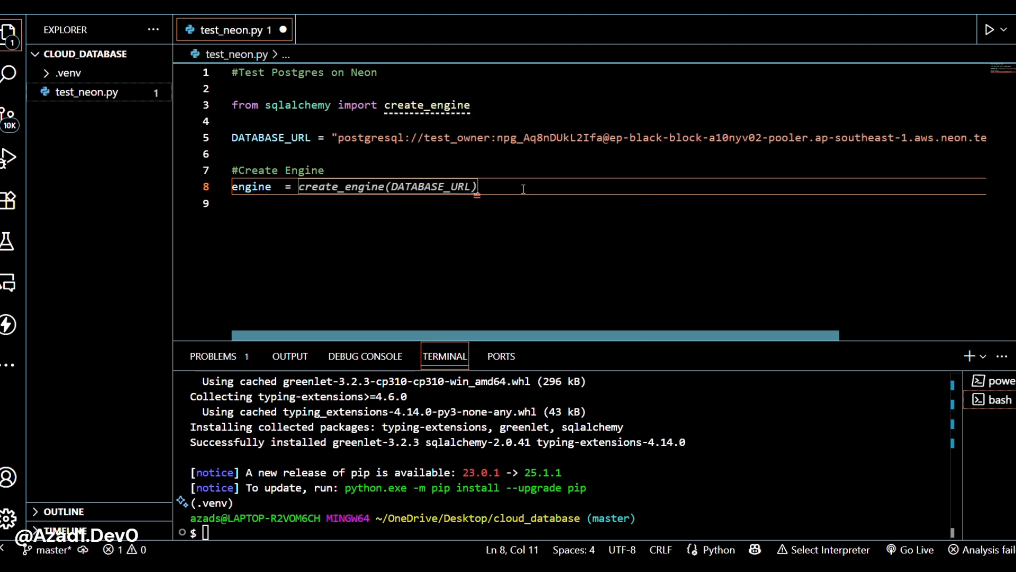
type("create")
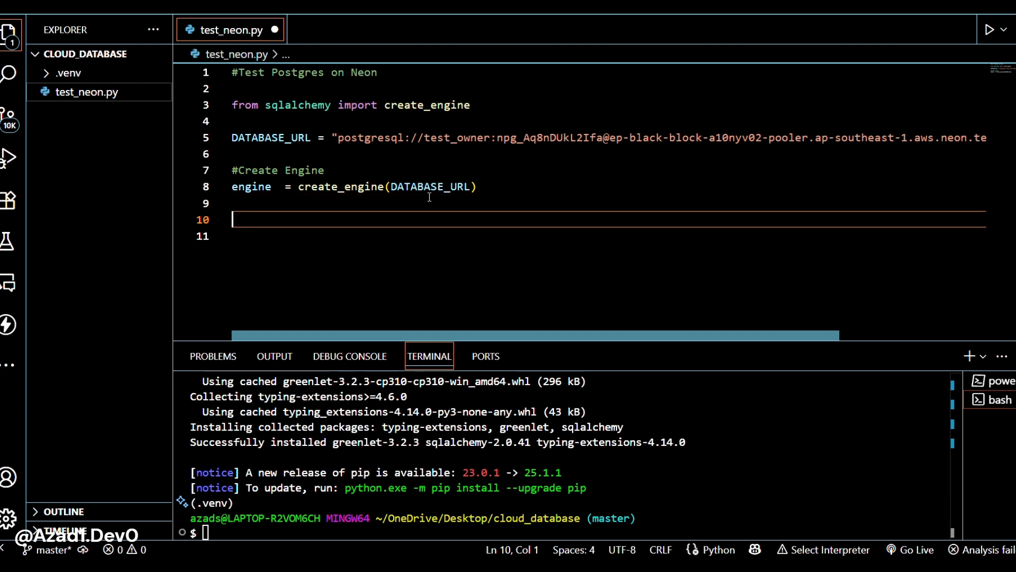
Write a 'with engine.connect()' block executing text("SELECT version();") and append ', text' to the import.
type("with engine.connect() as connection:")
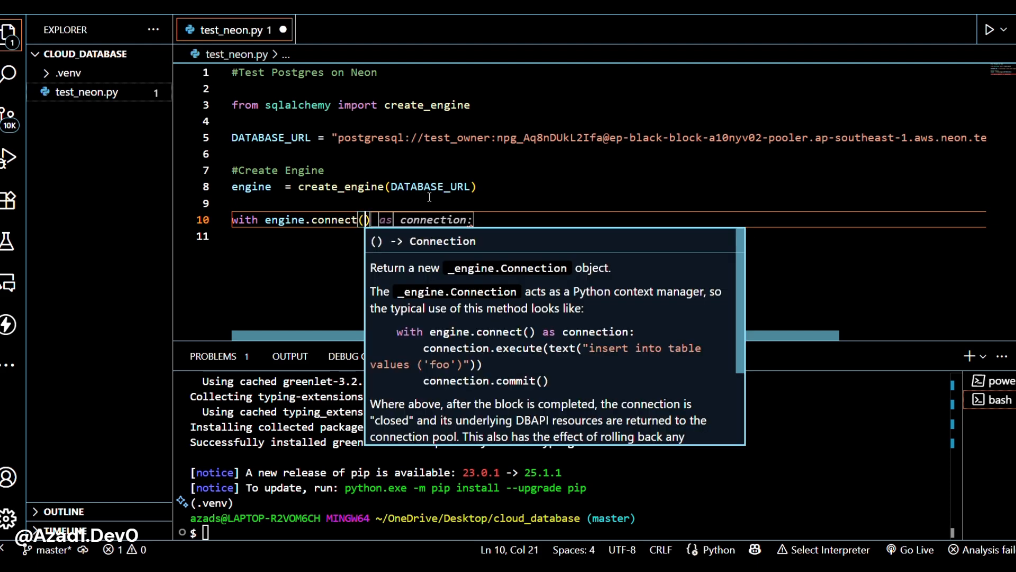
type("a")
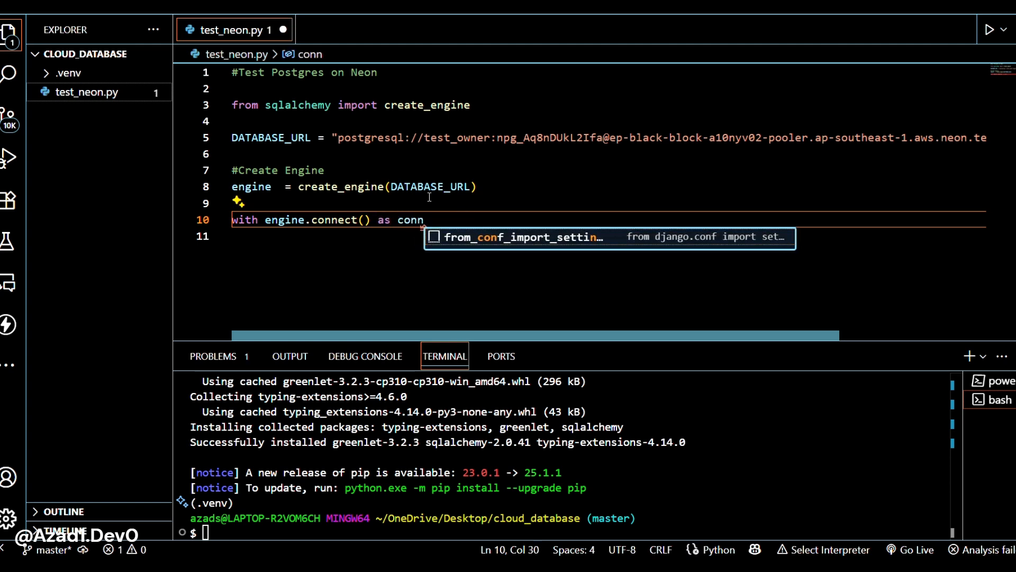
type(":")
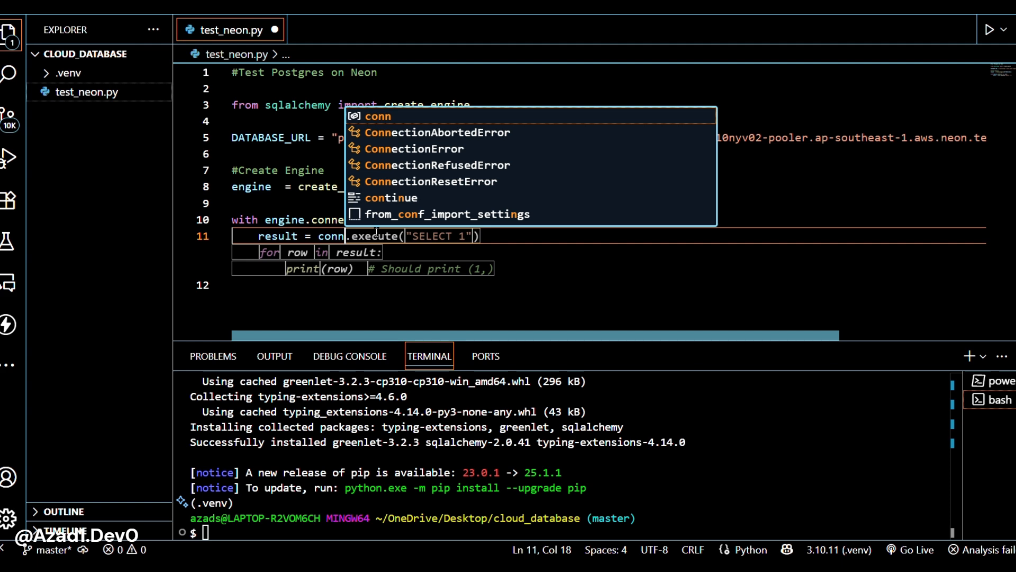
type("execute(")
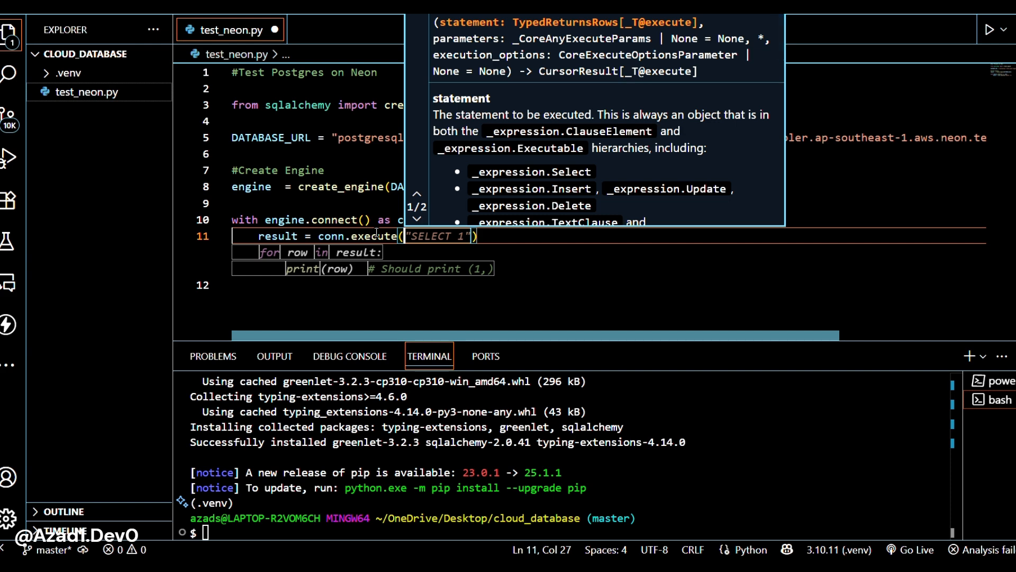
type("test")
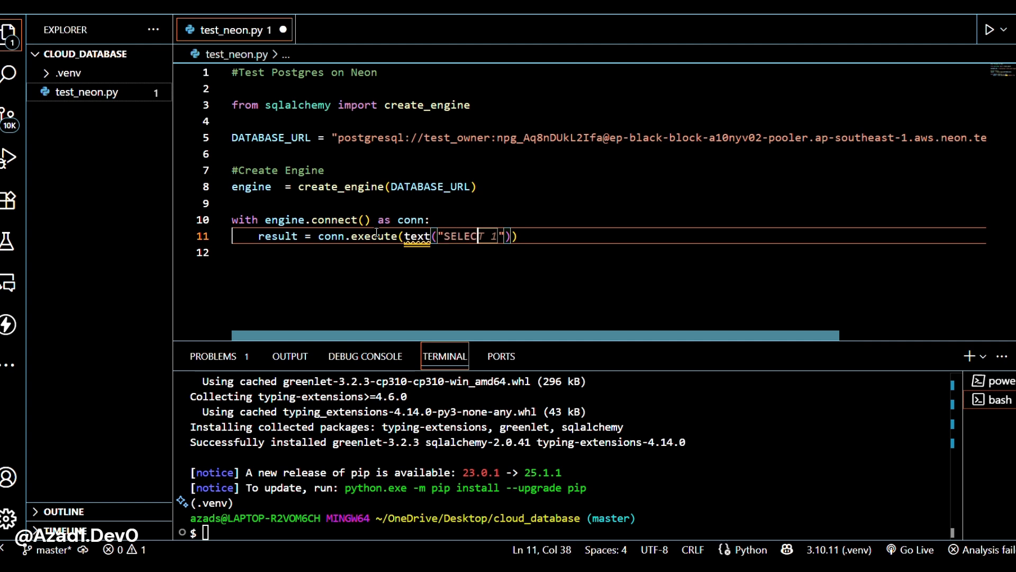
type("VERSION()")
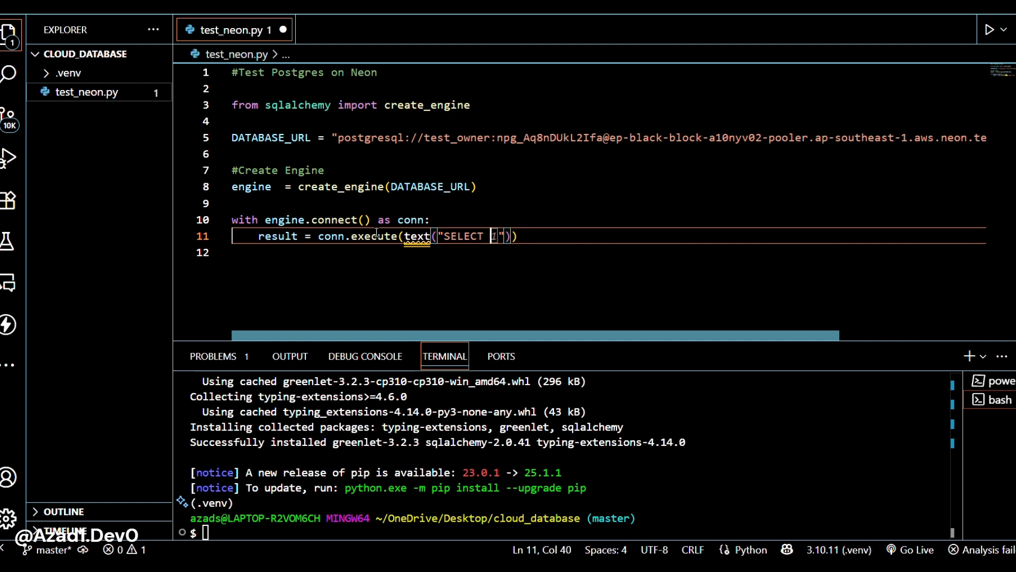
type("version()")
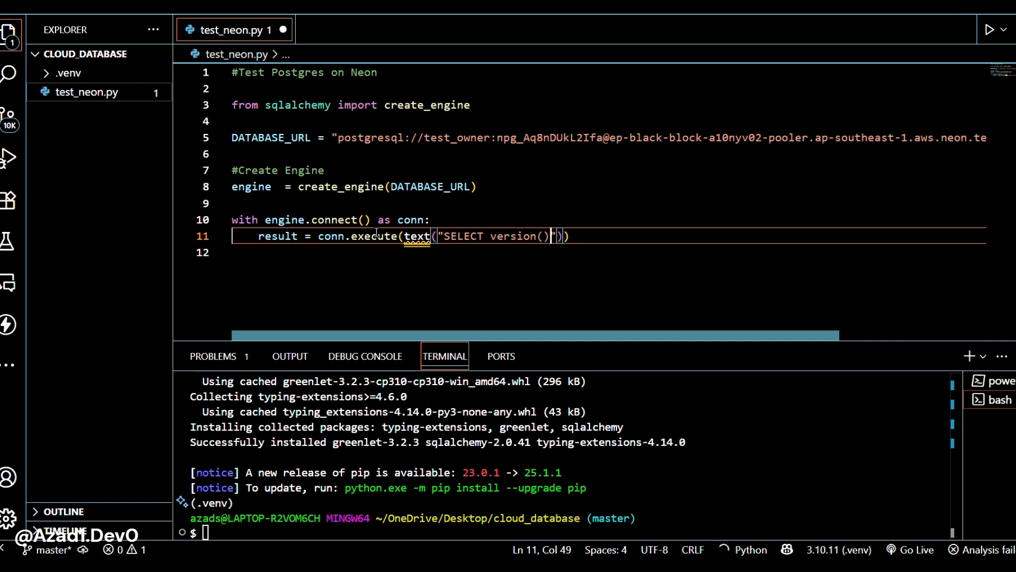
type(";")
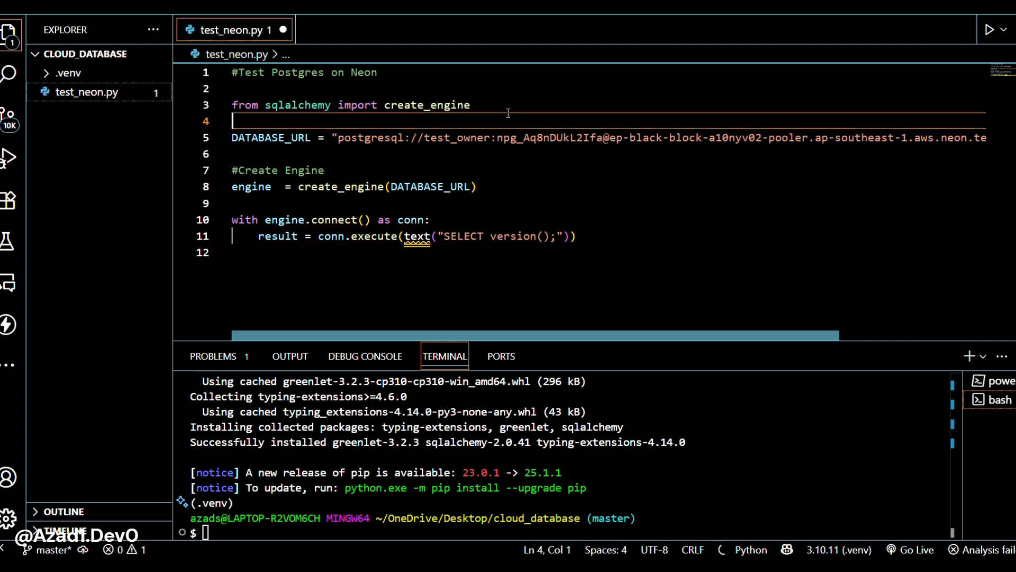
type(", text")
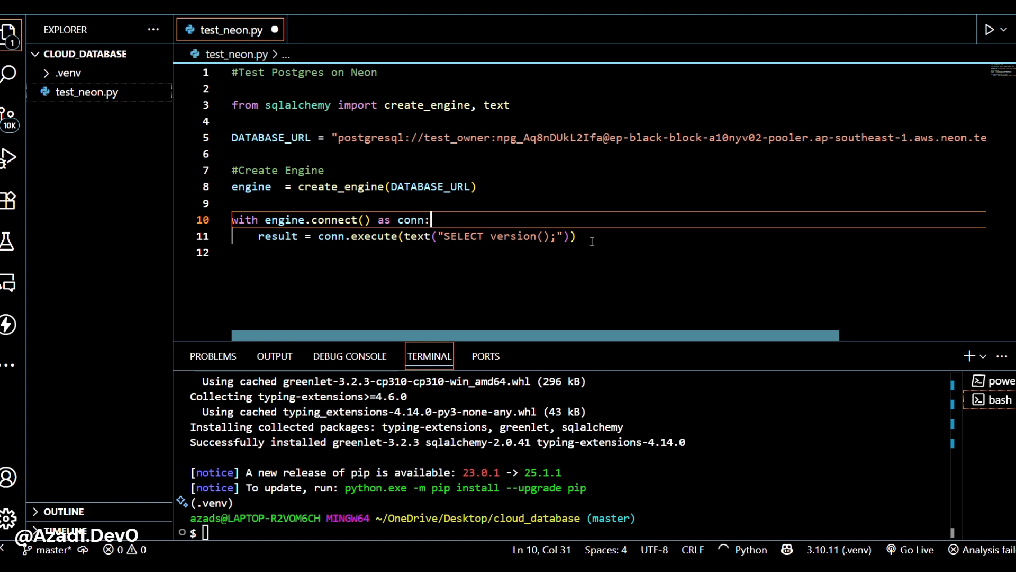
Make the print output 'Neon db version :' with result.scalar(), capitalising Neon.
left_click(576, 235)
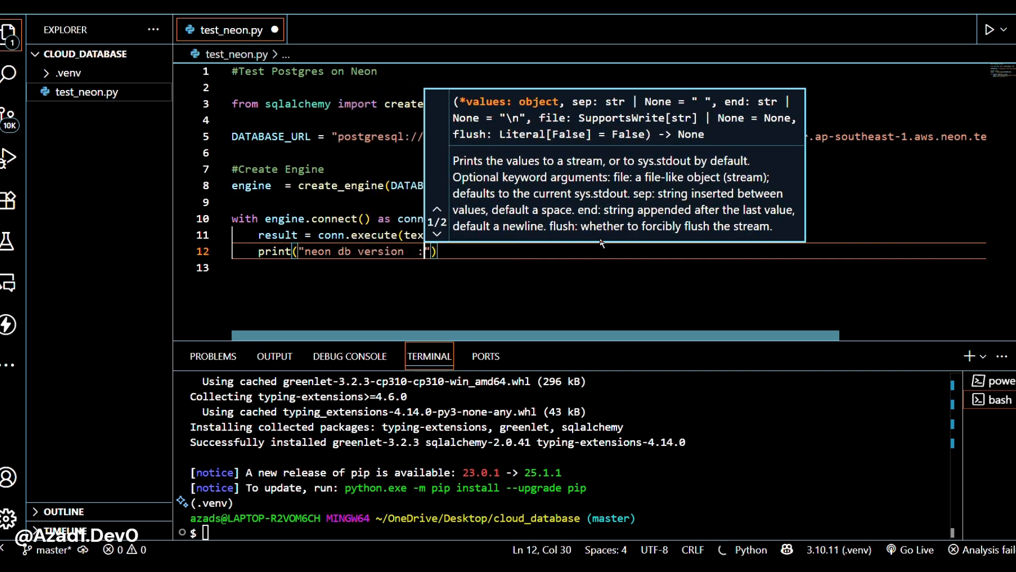
type(", result.fetchone()[0]")
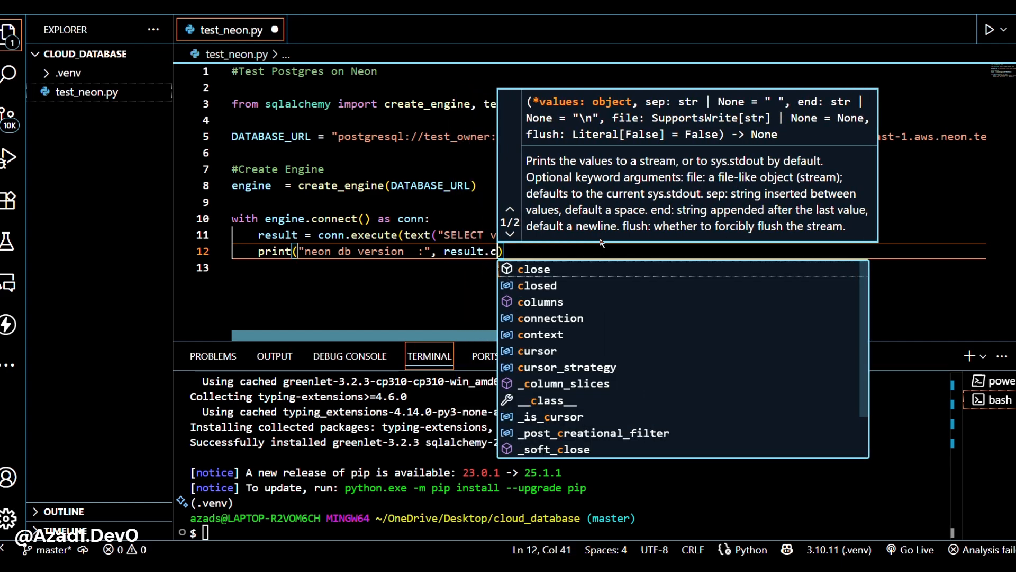
type("scalar(")
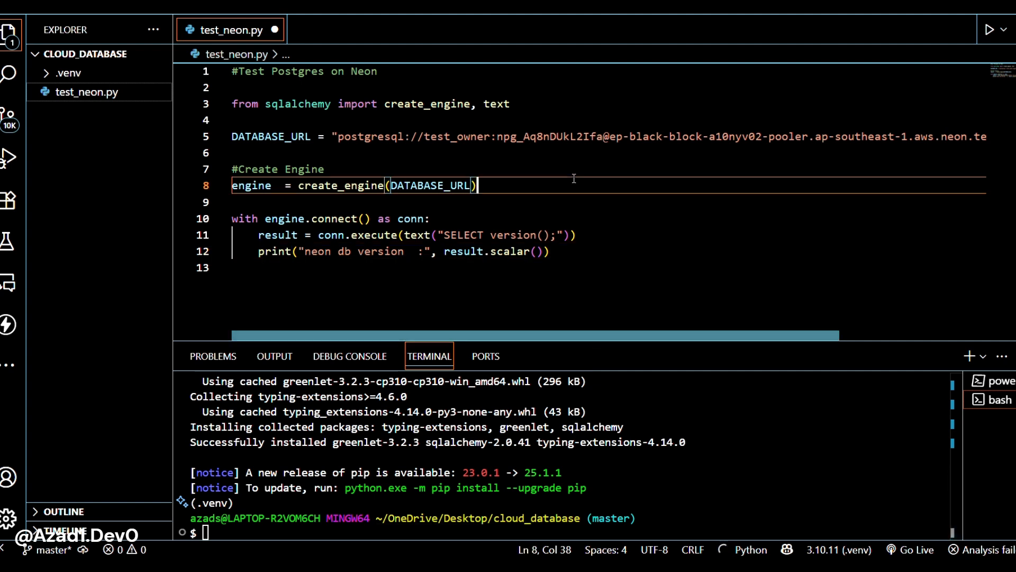
left_click(314, 252)
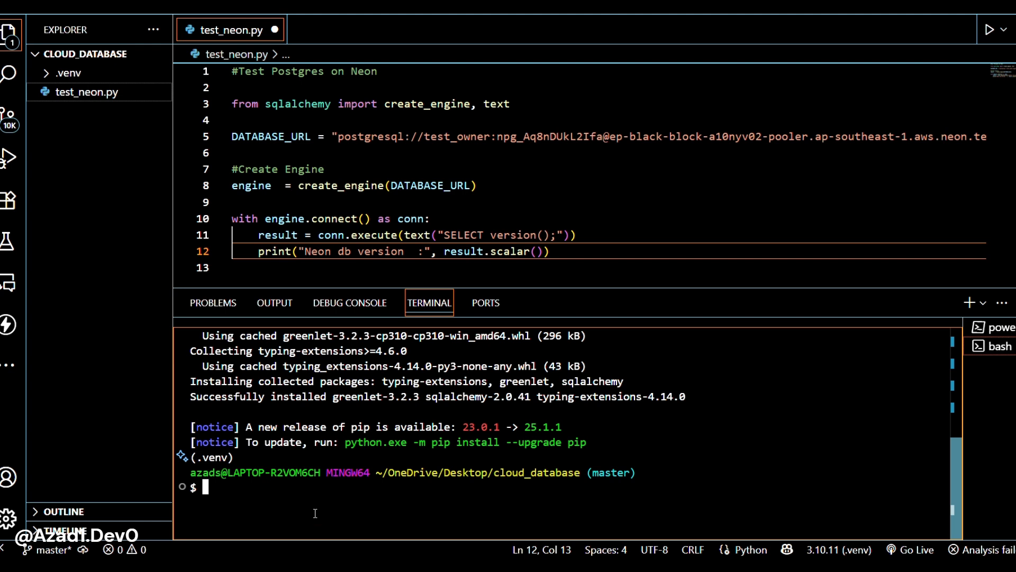
Run python test_neon.py in the terminal, hitting ModuleNotFoundError for psycopg2, and begin a pip install.
left_click(371, 186)
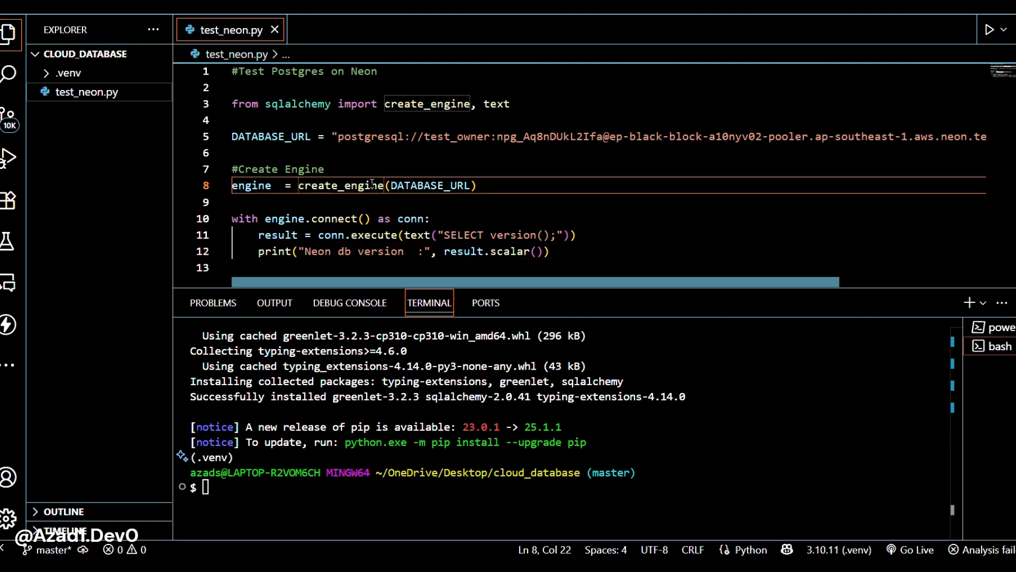
left_click(272, 487)
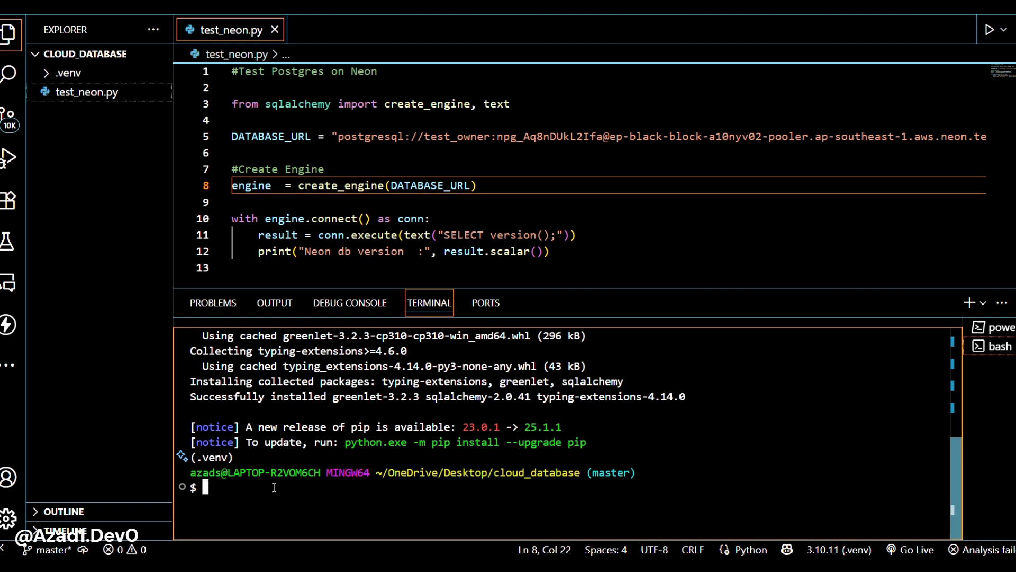
type("python test")
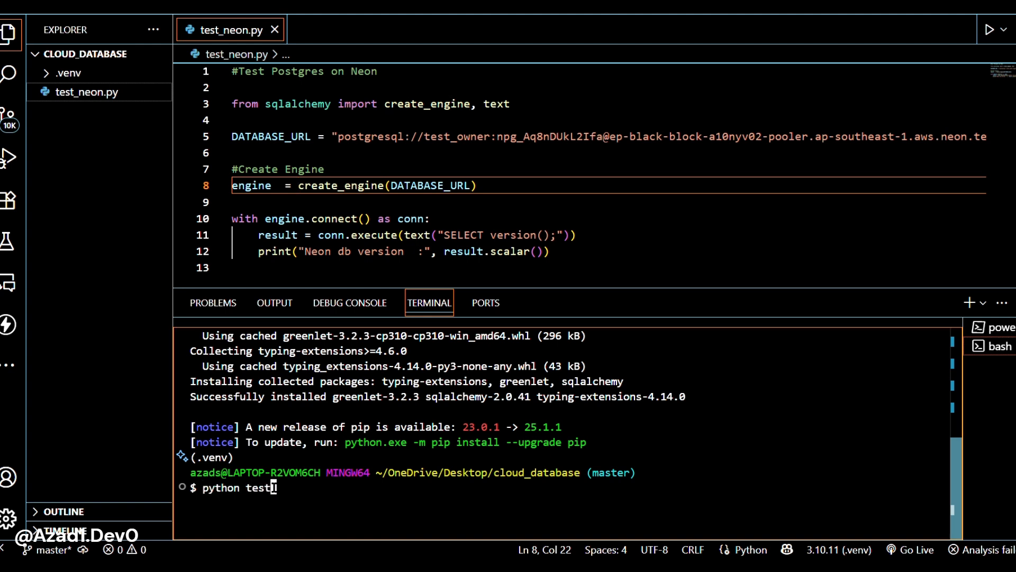
type("_neon")
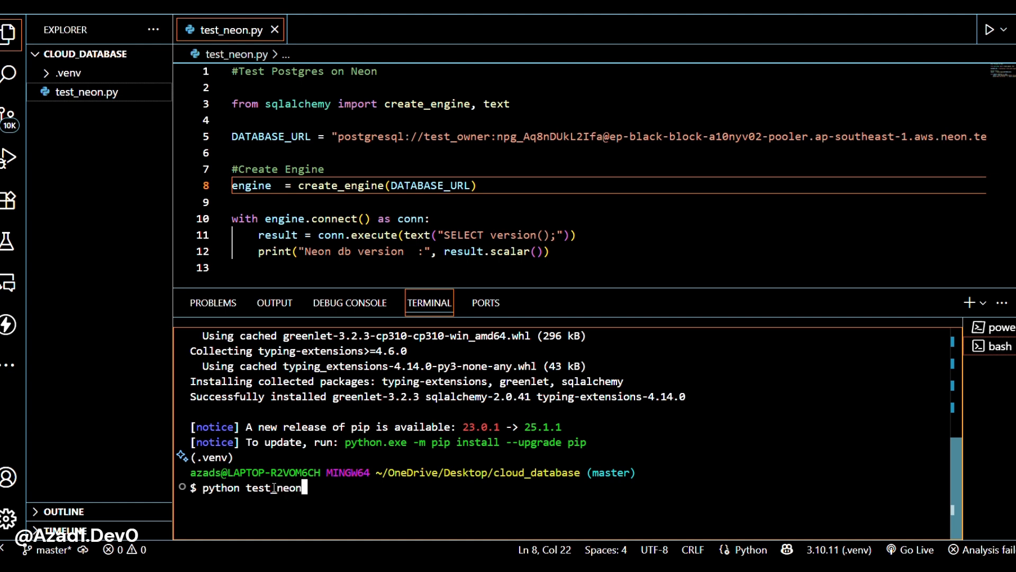
type(".py")
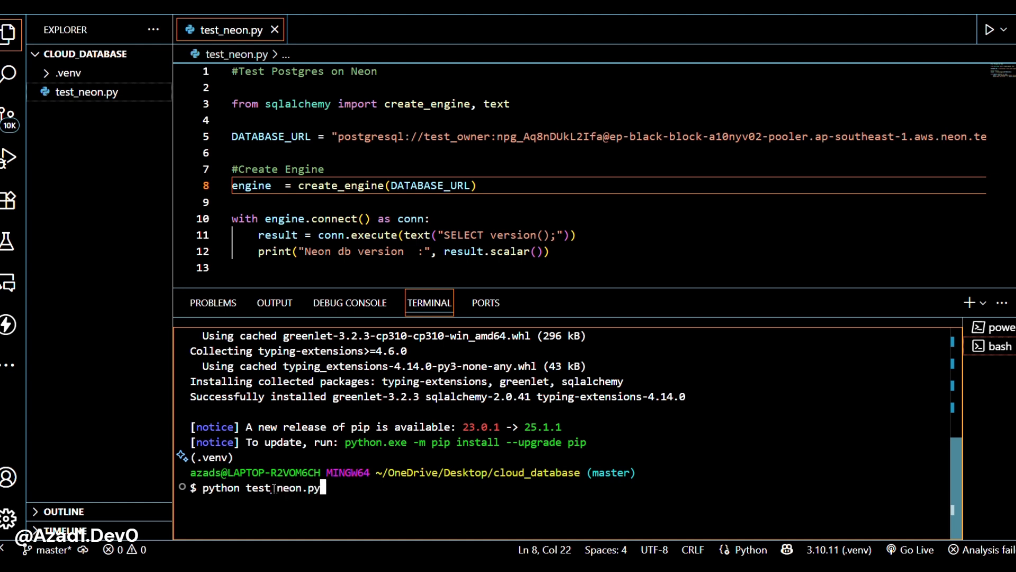
key("Return")
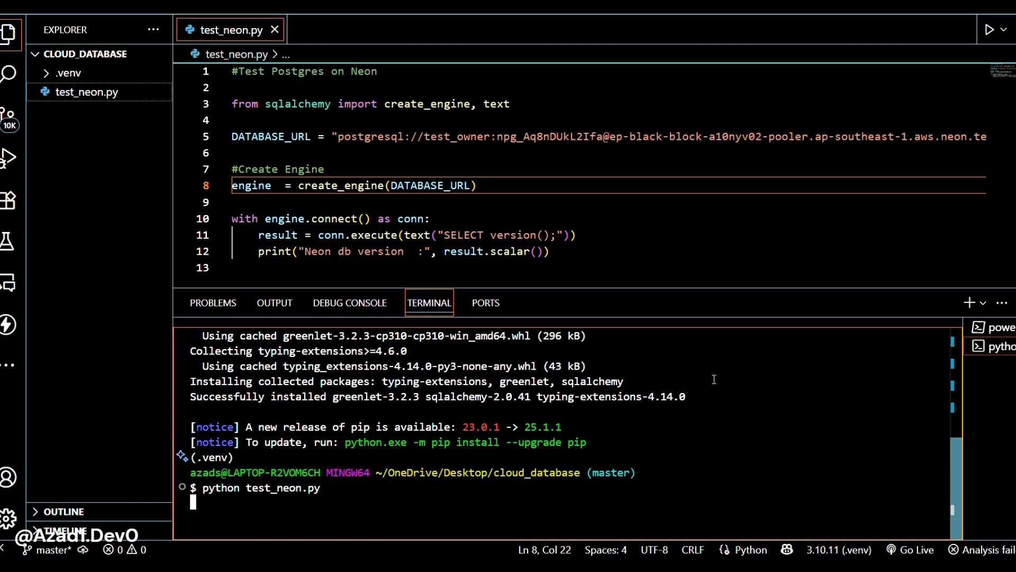
key("Return")
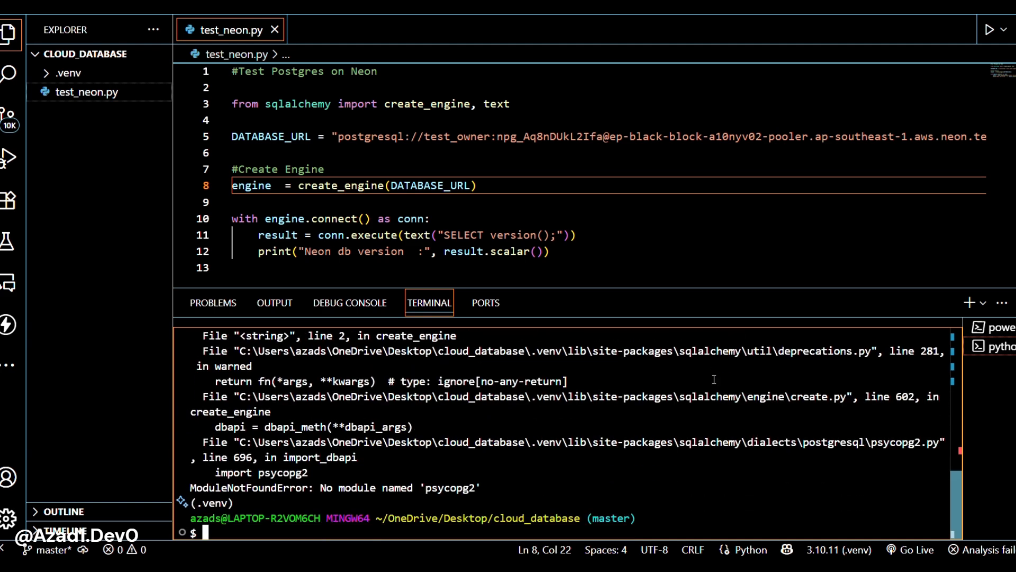
type("pip install")
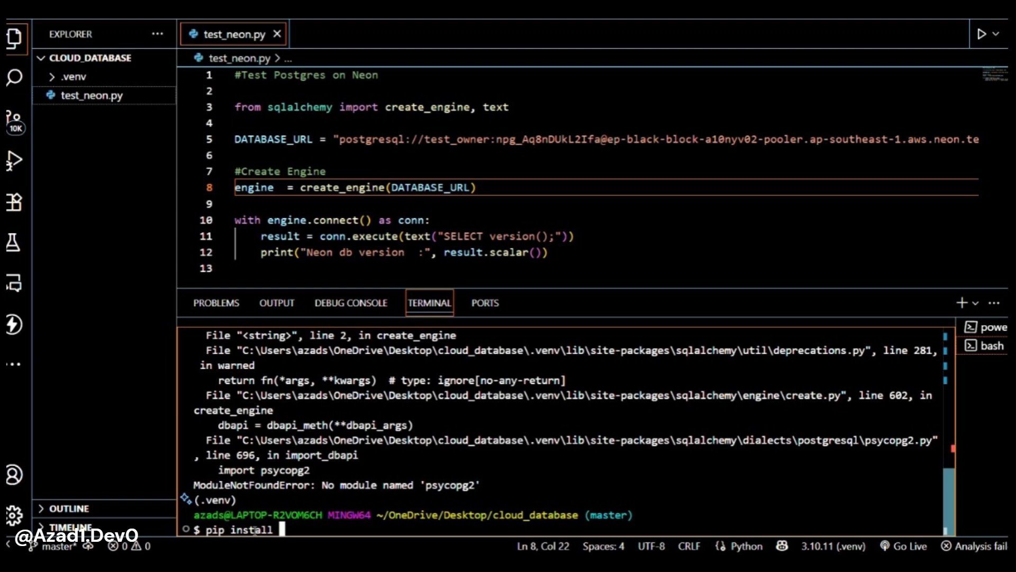
Run pip install psycopg2, installing psycopg2 2.9.10 into the .venv.
type("psycopg2")
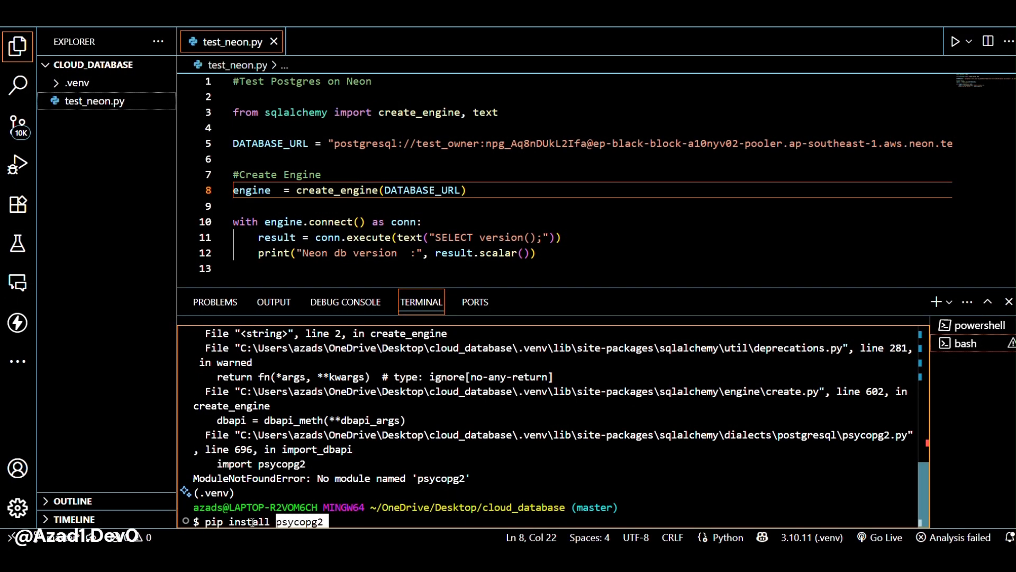
key("Return")
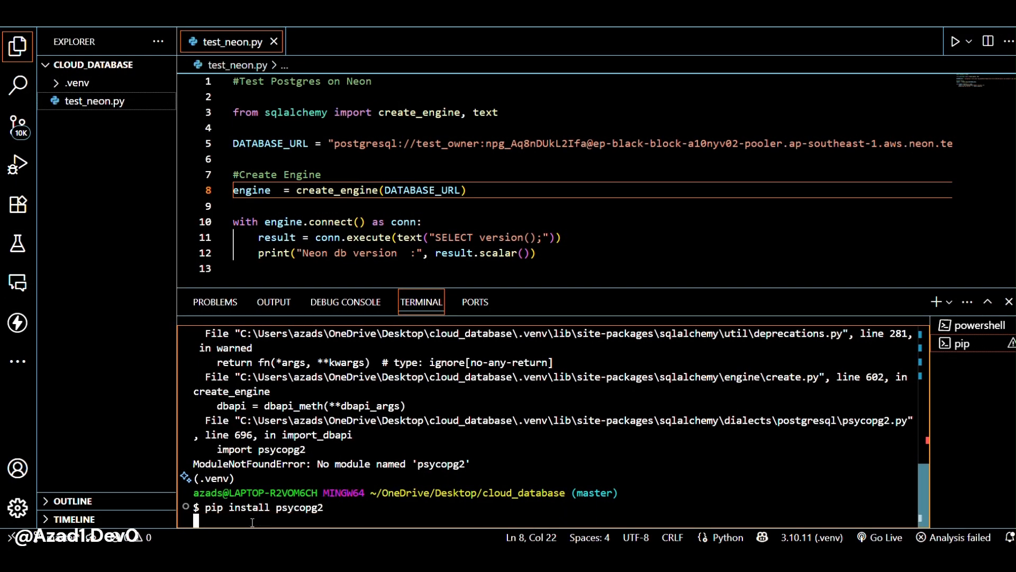
key("Return")
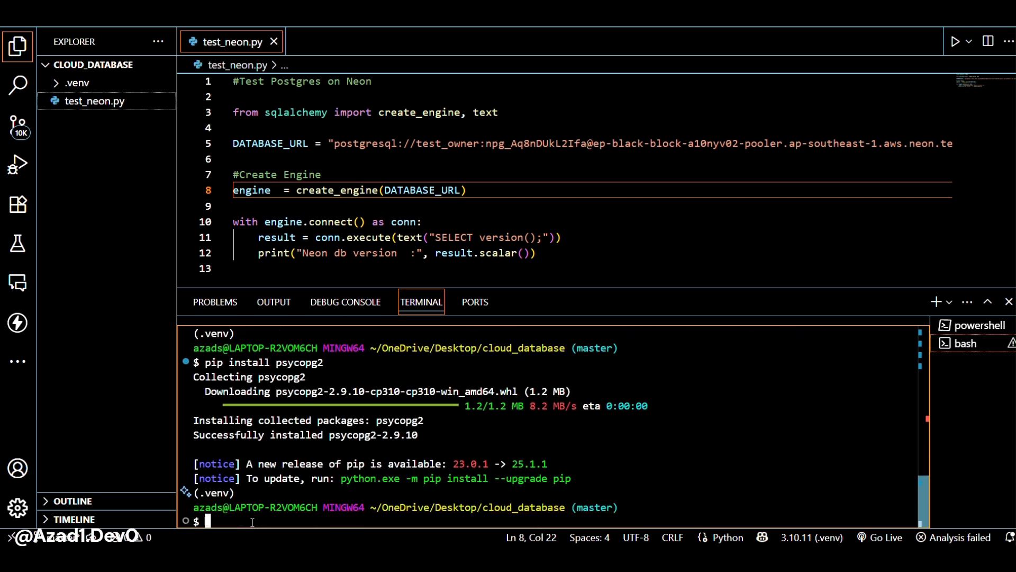
Clear the terminal and rerun python test_neon.py, printing Neon db version PostgreSQL 17.5.
type("clear")
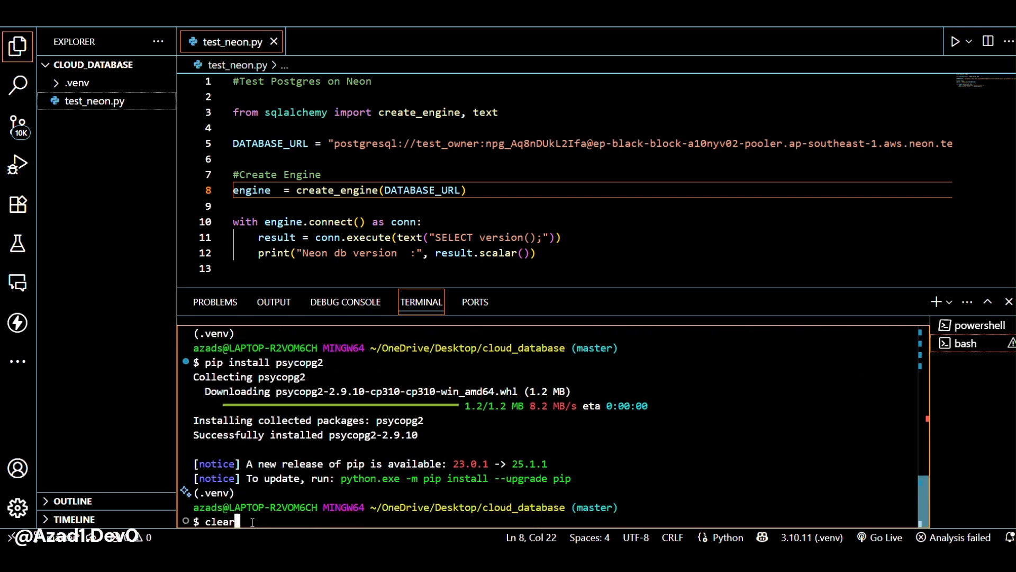
key("Return")
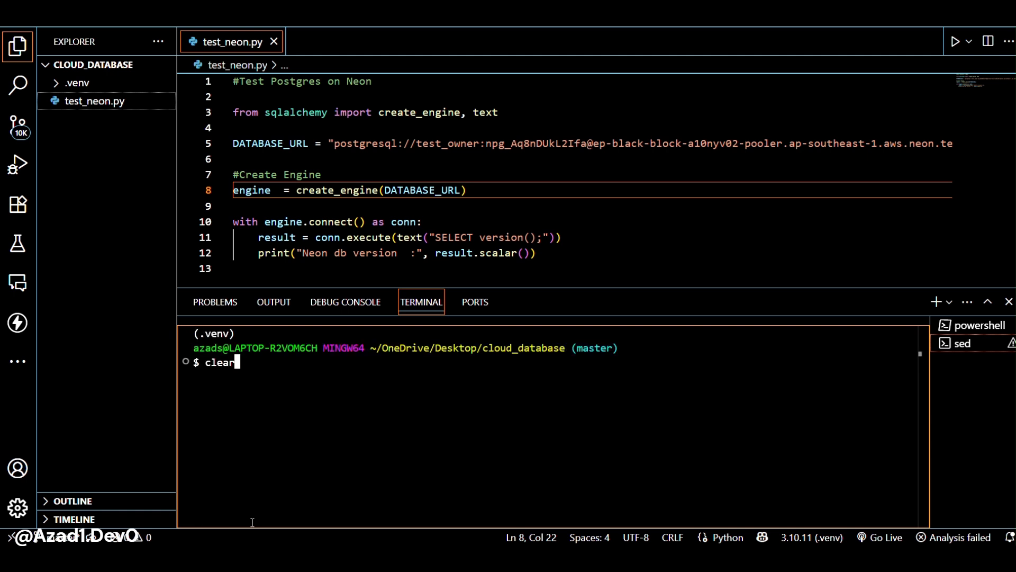
type("python test_neon.py")
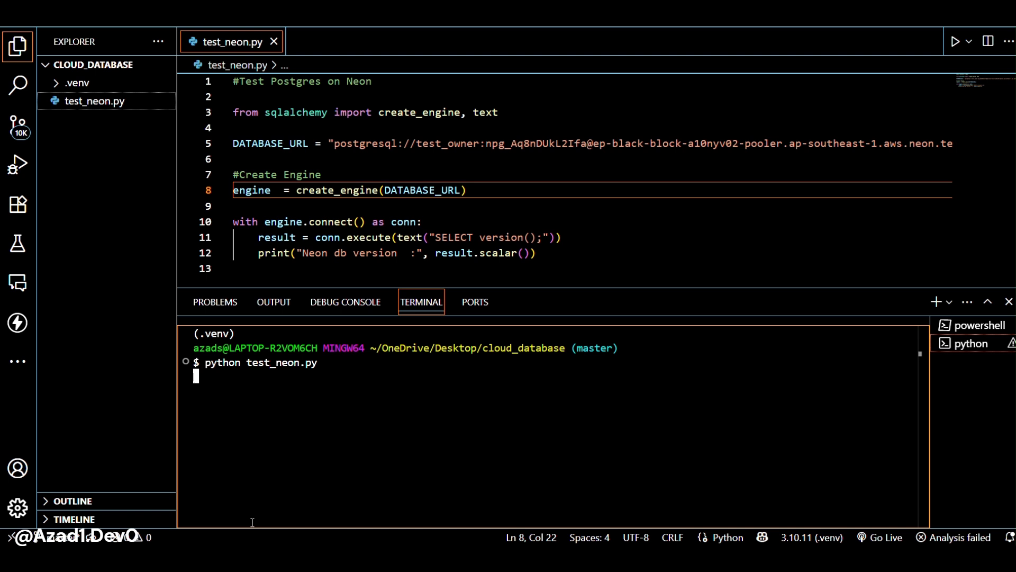
key("Return")
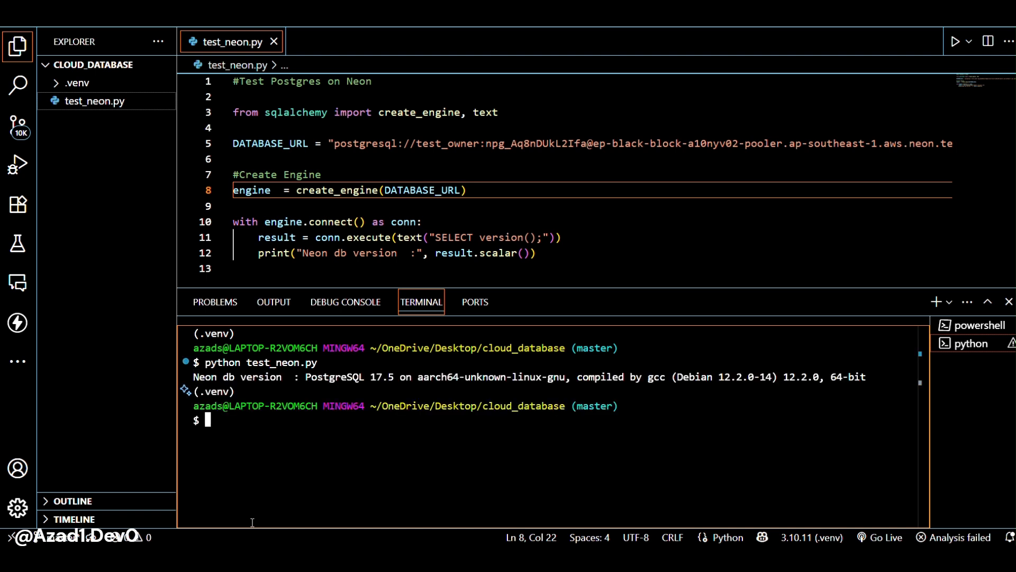
left_click(972, 343)
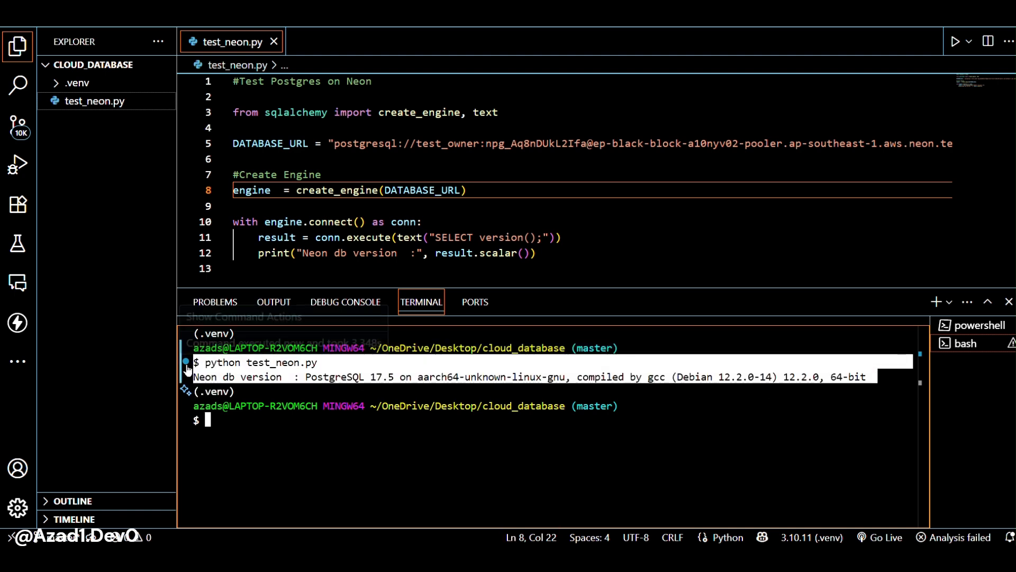
mouse_move(392, 74)
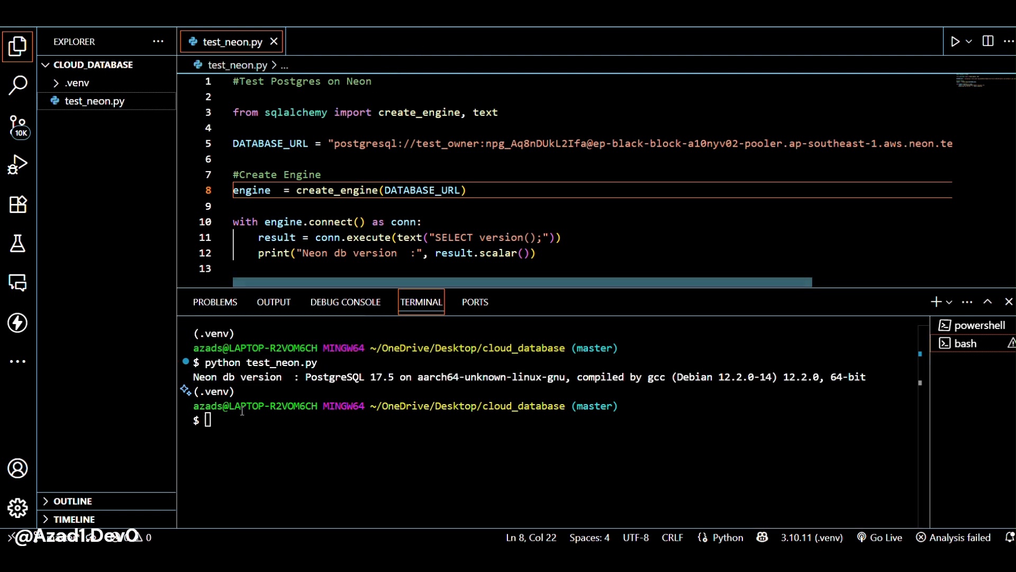
Run pip freeze > requirements.txt to record greenlet, psycopg2, SQLAlchemy and typing_extensions versions.
type("pip")
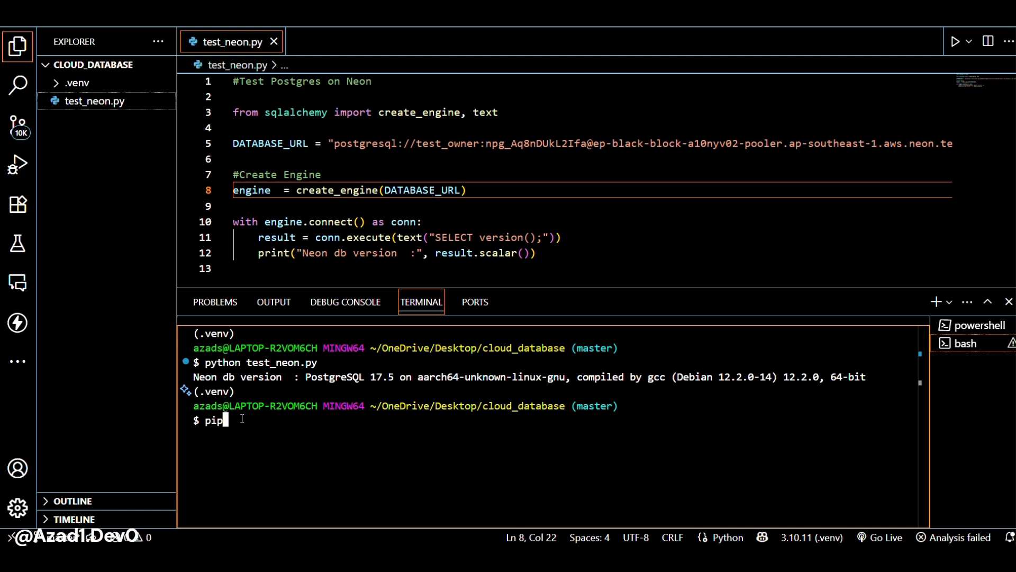
type("freeze")
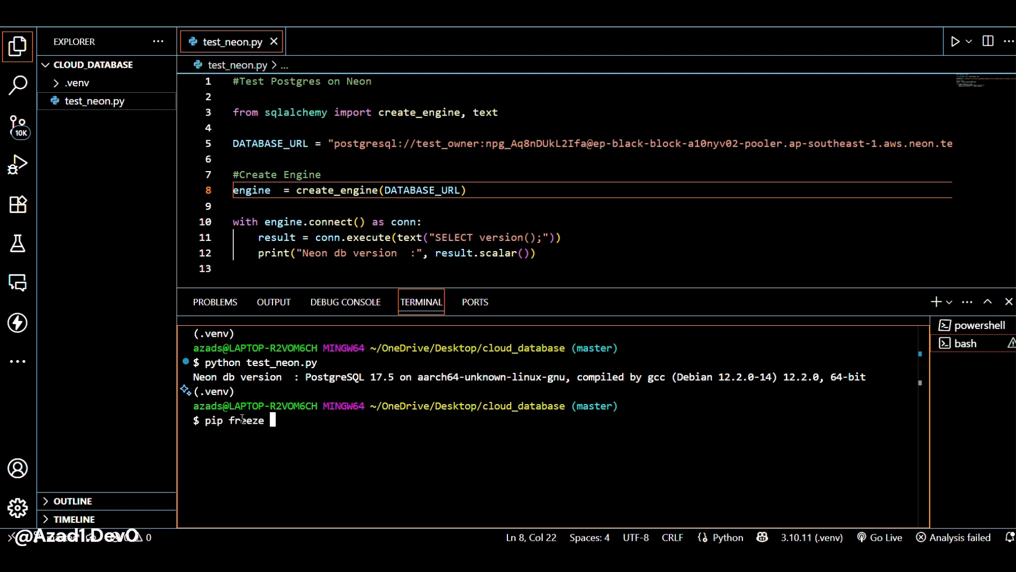
type("> req")
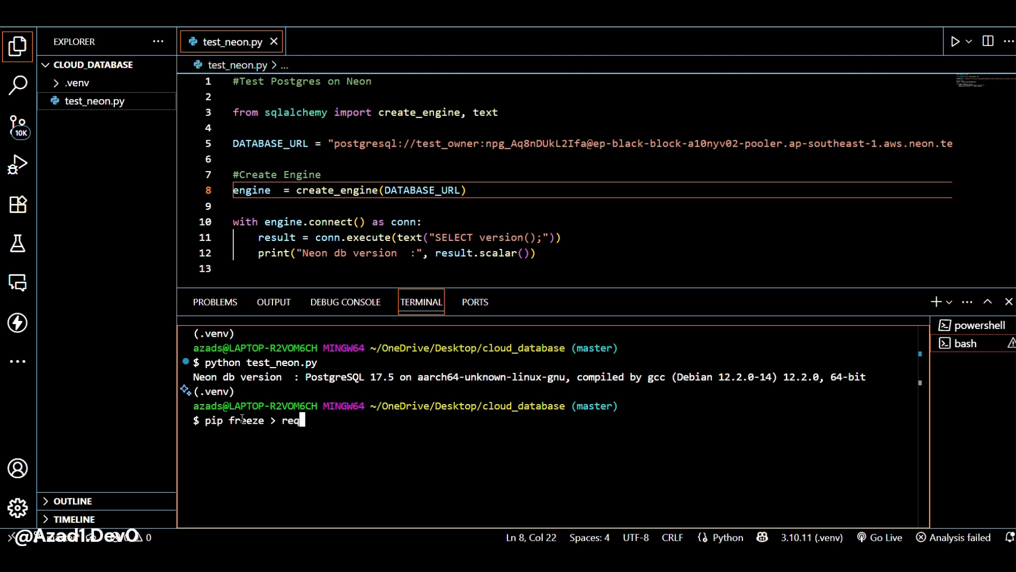
type("uirements")
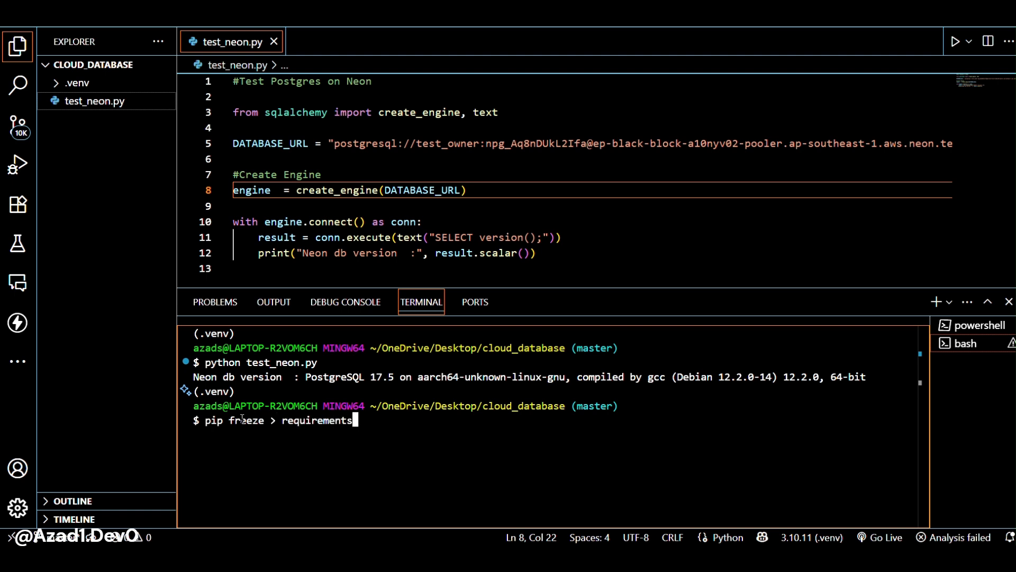
type(".")
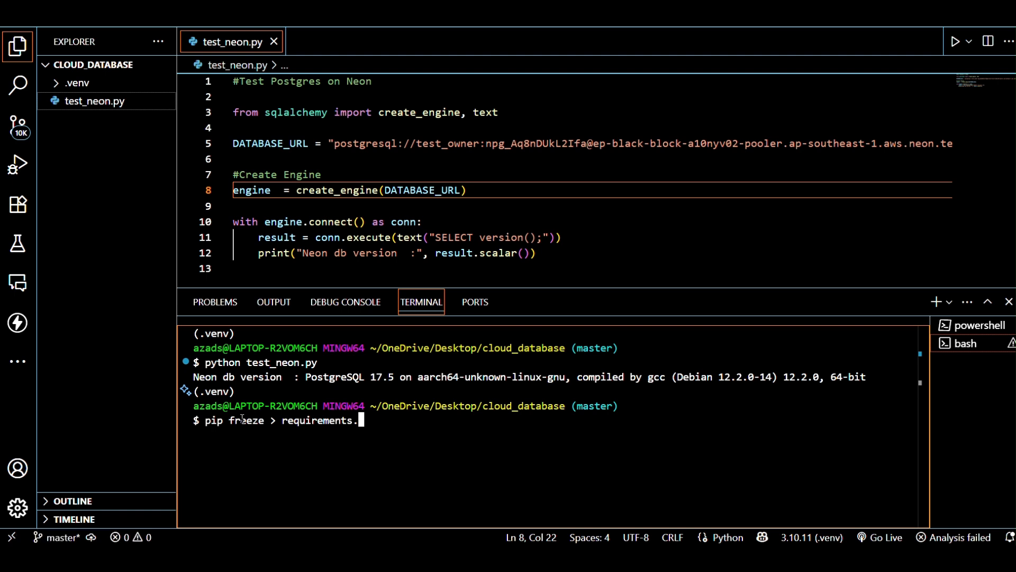
type("txt")
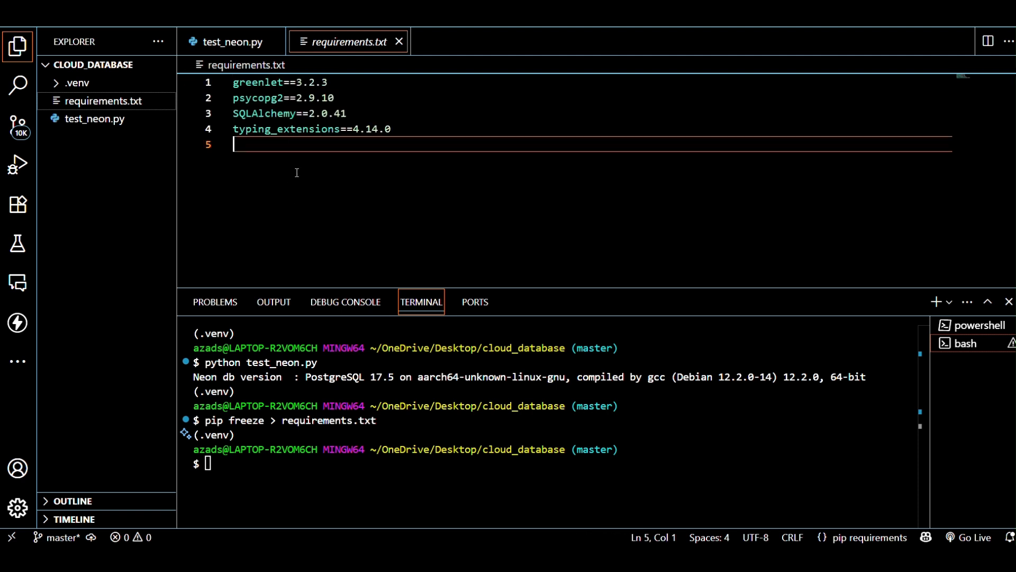
Close the requirements.txt tab and return focus to the terminal prompt.
left_click(230, 41)
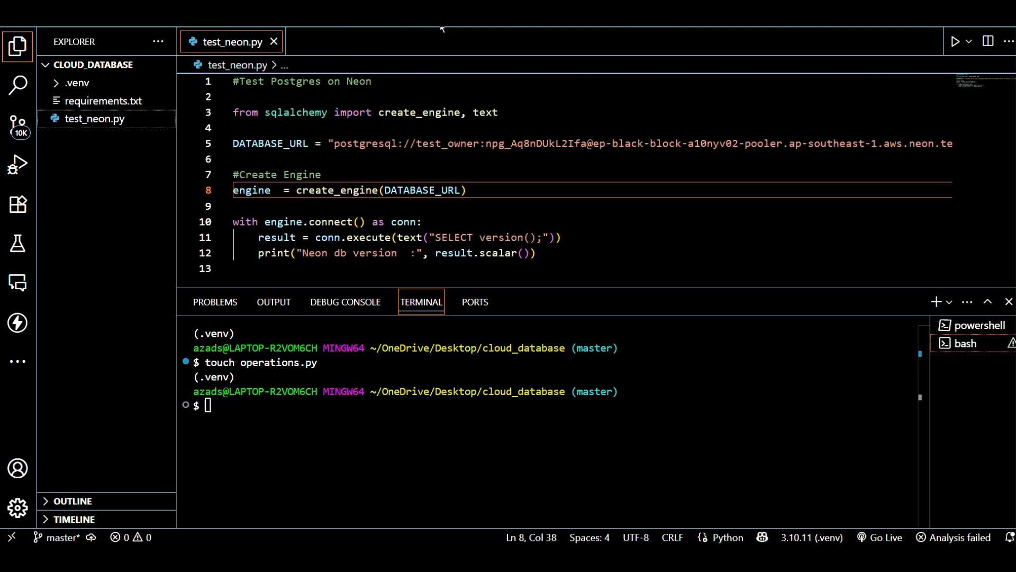
left_click(288, 414)
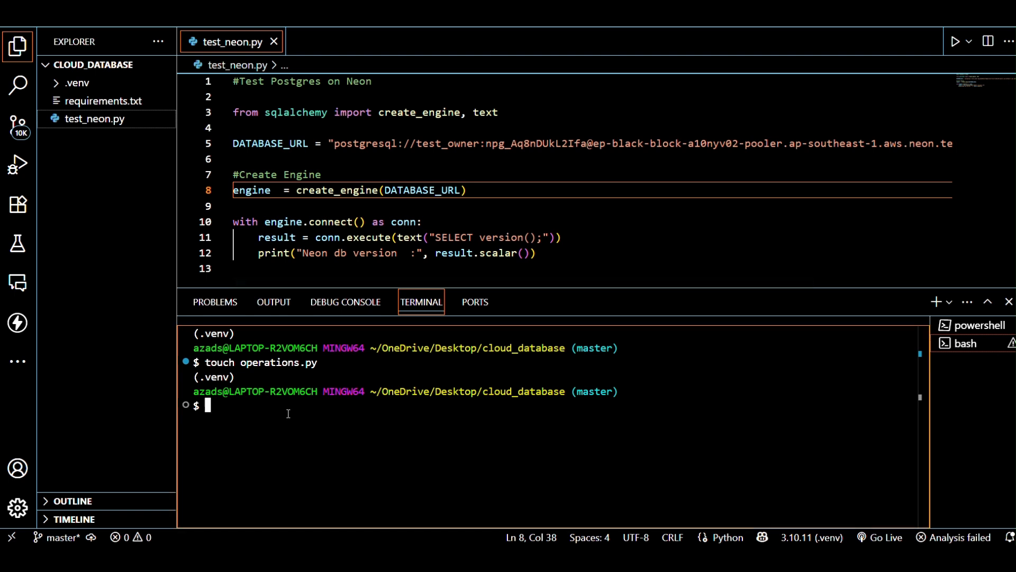